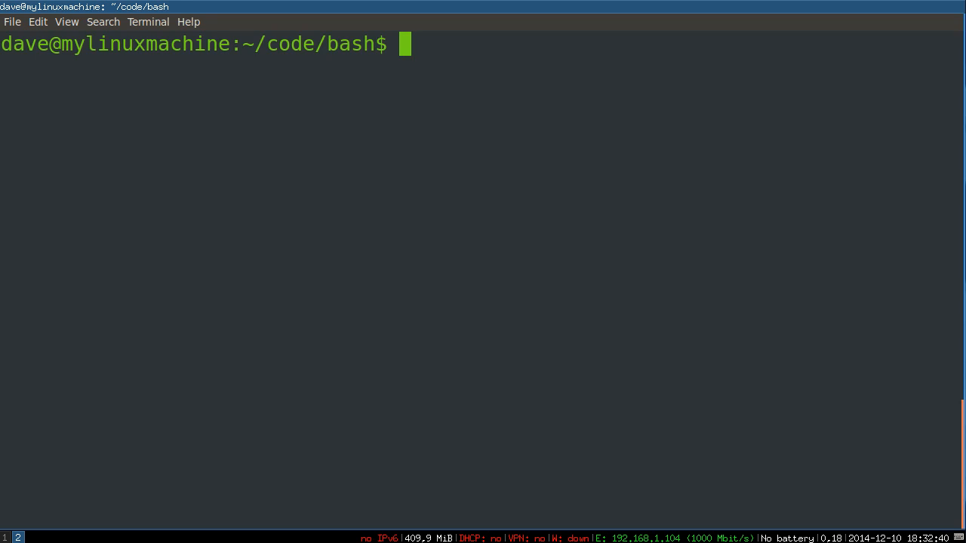
# Step: Run echo "Hello there!" to print the greeting at the prompt
pyautogui.write('echo"')
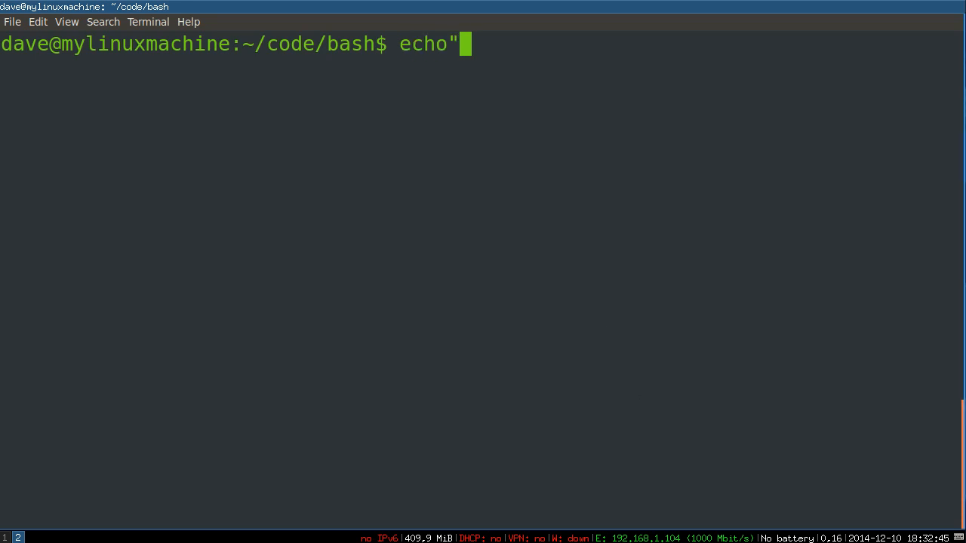
pyautogui.write('Hell')
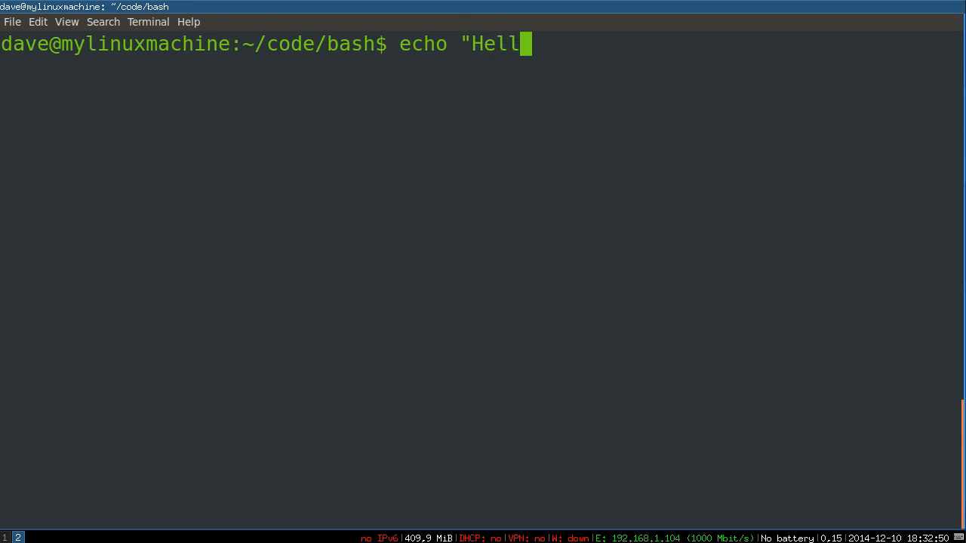
pyautogui.press('Return')
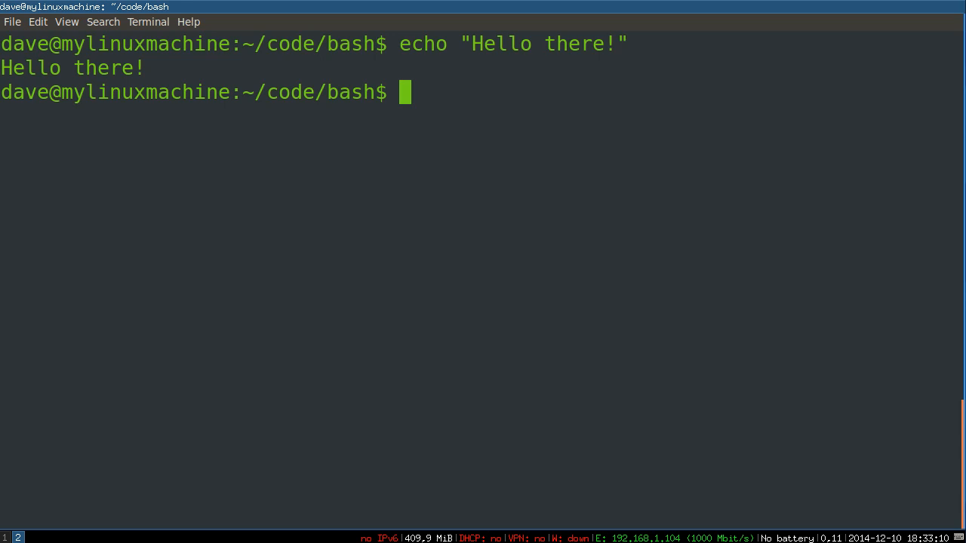
pyautogui.moveTo(505, 384)
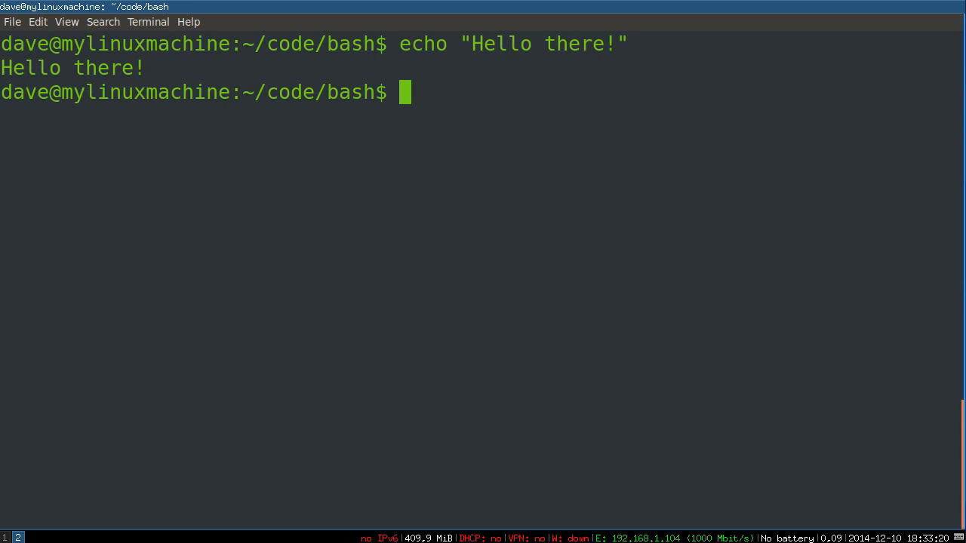
# Step: Recall the echo command and append >> hello.txt so the greeting goes into the file
pyautogui.press('Up')
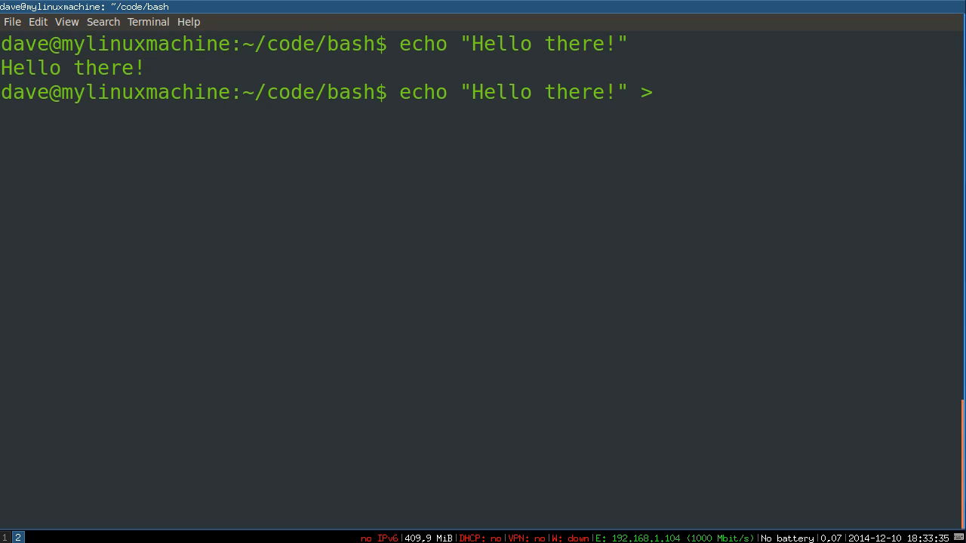
pyautogui.write('h')
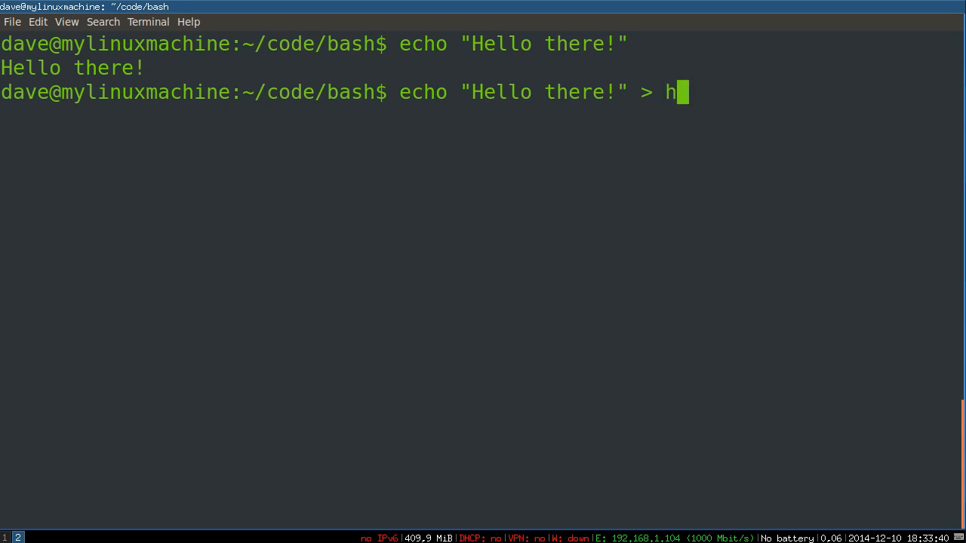
pyautogui.write('ello.txt')
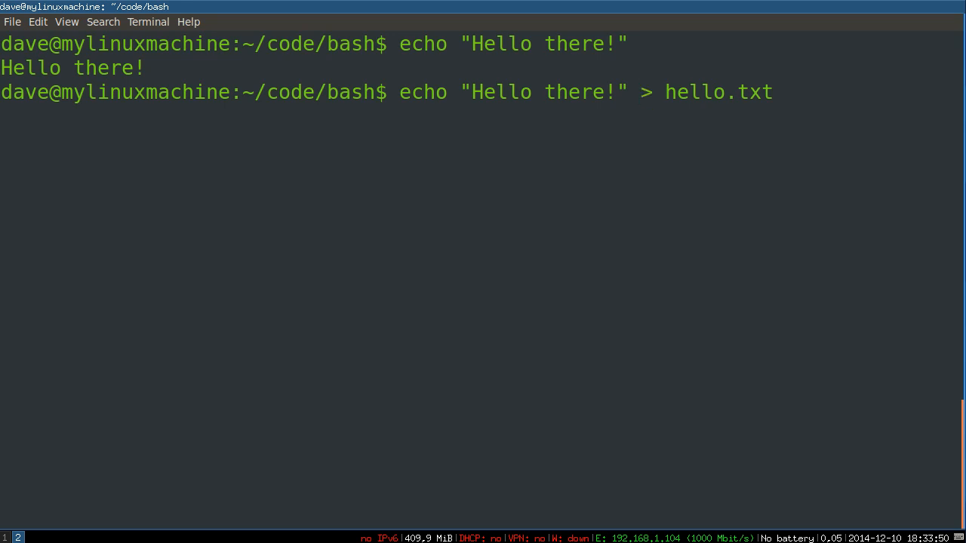
pyautogui.write('>')
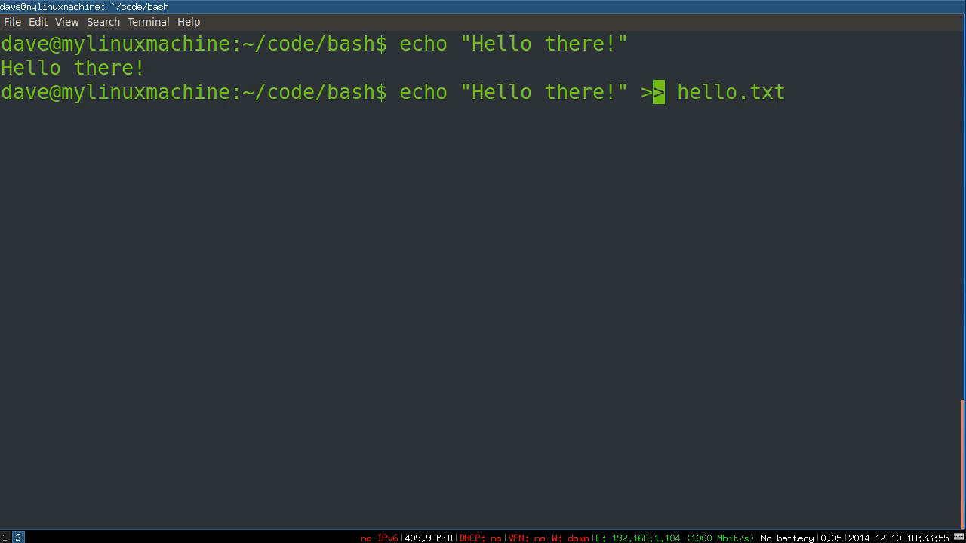
pyautogui.write('>')
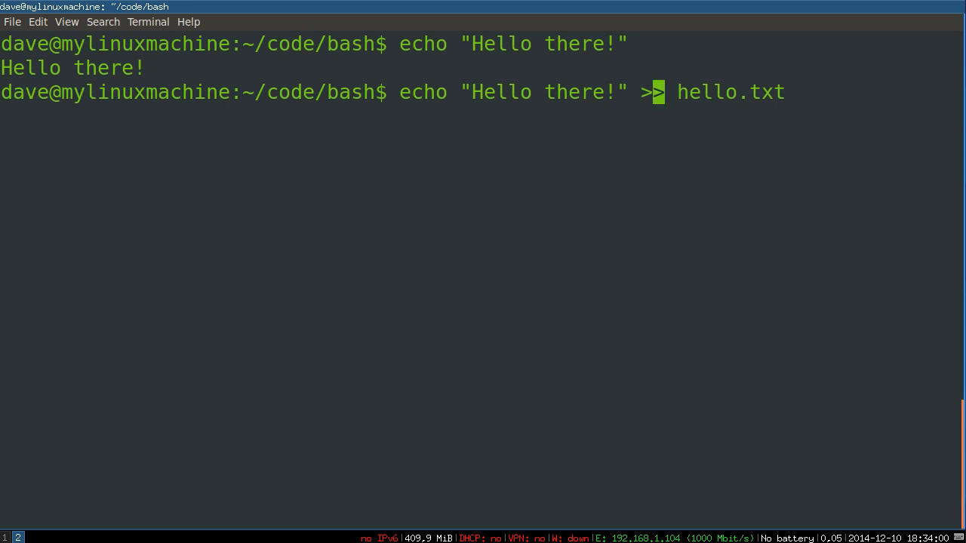
pyautogui.press('Return')
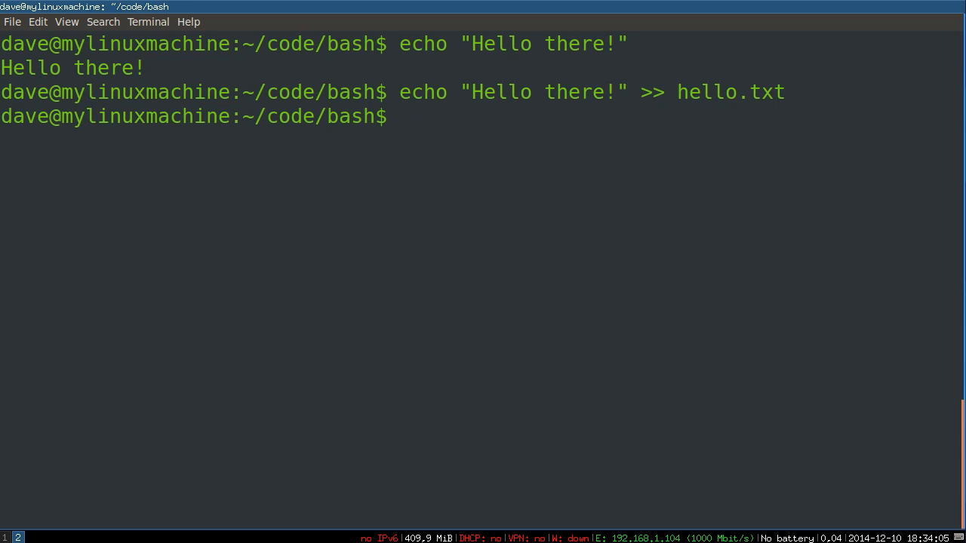
# Step: Show hello.txt, then overwrite it with "Hello Boodlehoffer!" using >
pyautogui.write('cat hello.txt')
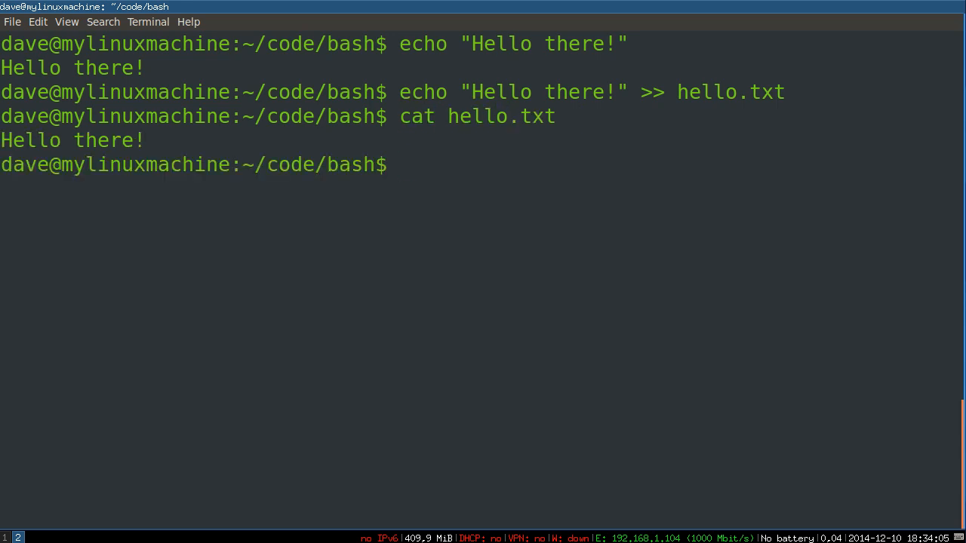
pyautogui.write('cat hello.txt')
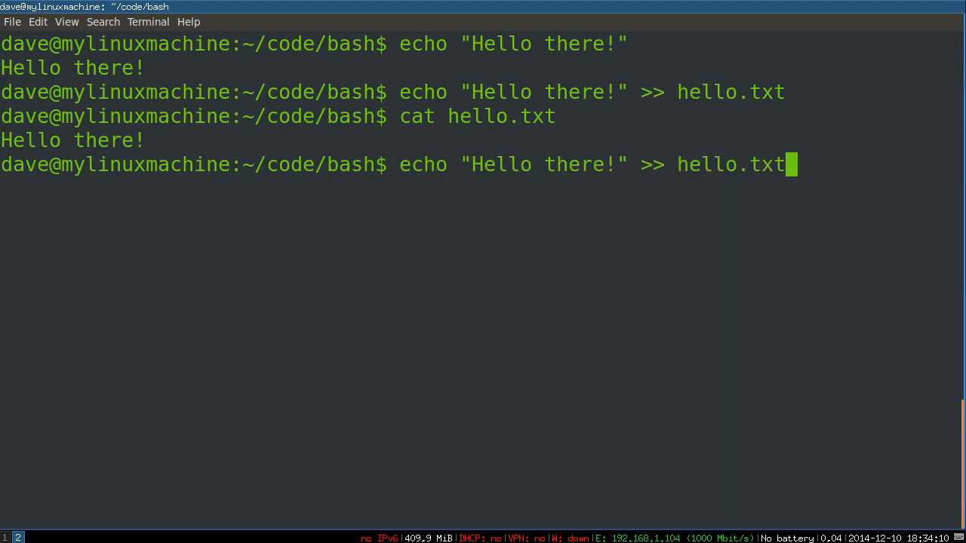
pyautogui.press('BackSpace')
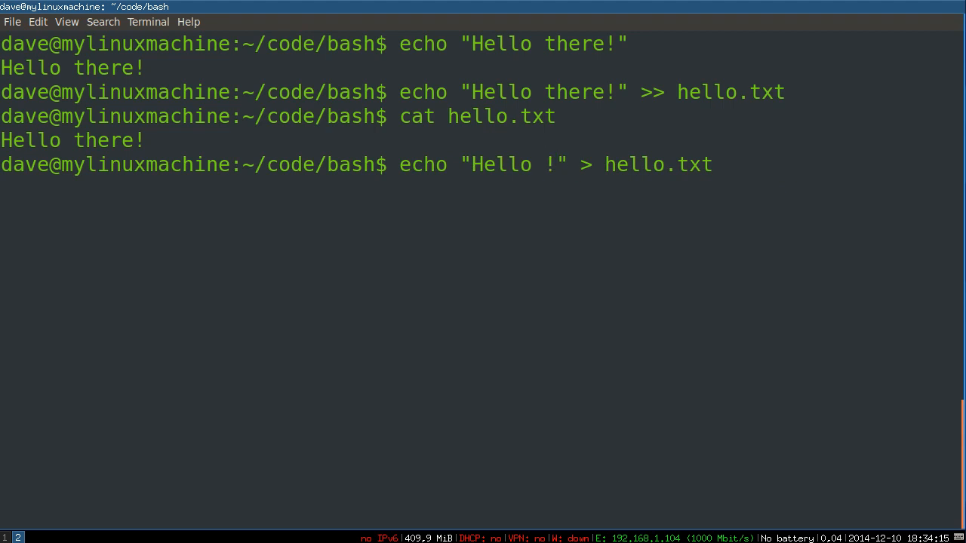
pyautogui.write('Boodlehoffer')
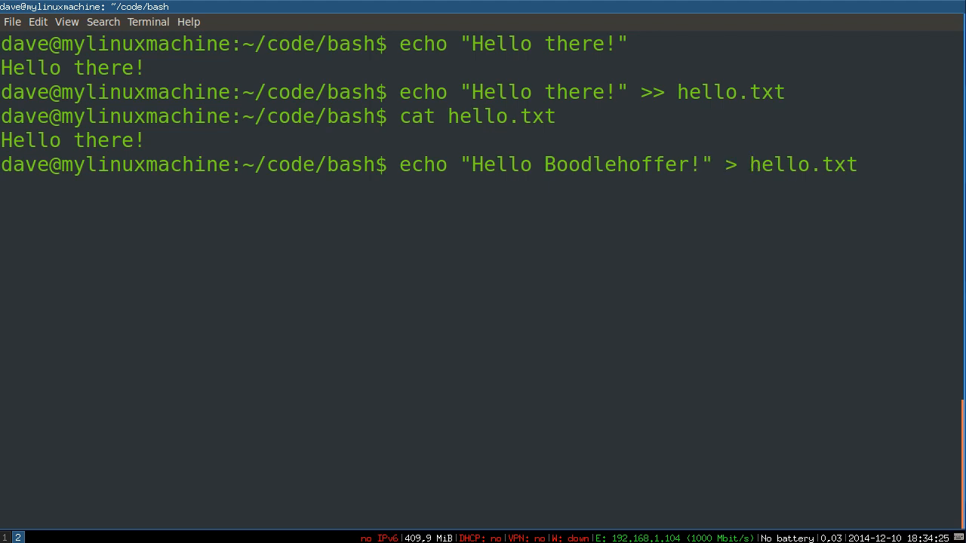
pyautogui.press('Return')
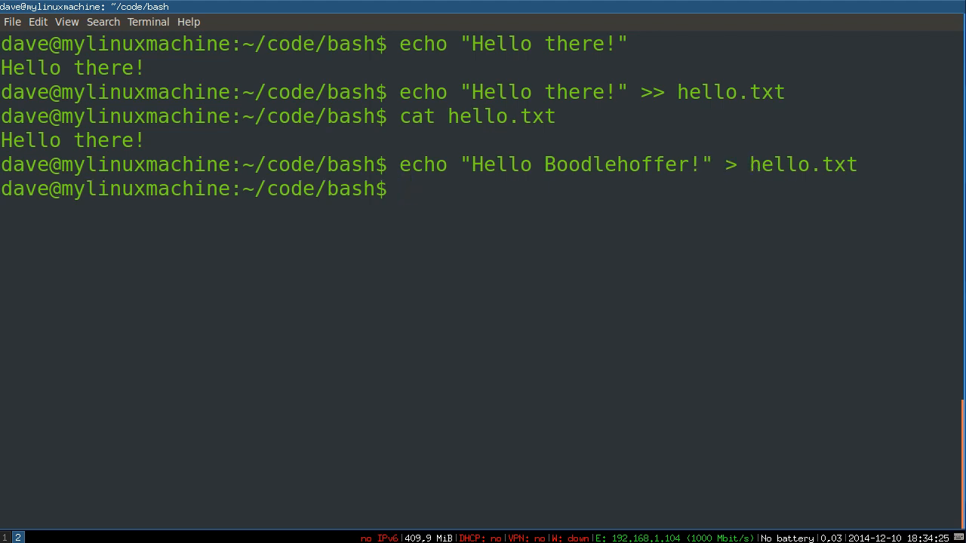
# Step: Display hello.txt and append the "Hello there!" line with >>
pyautogui.press('Return')
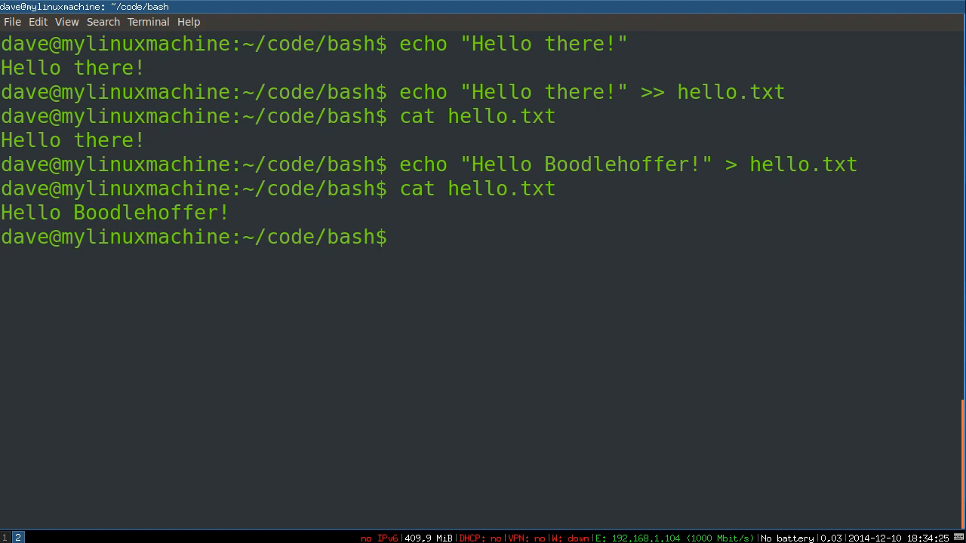
pyautogui.write('cat hello.txt')
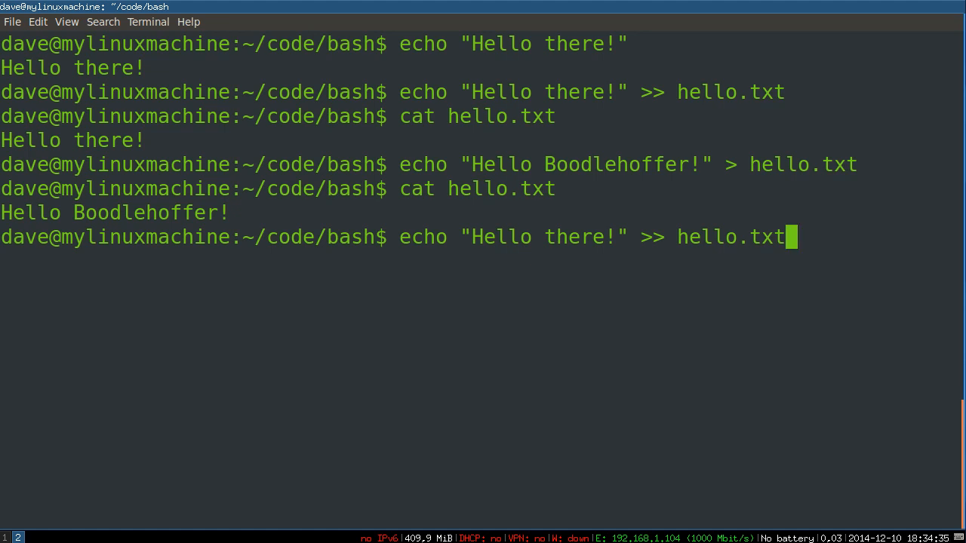
pyautogui.press('Return')
pyautogui.write('ls')
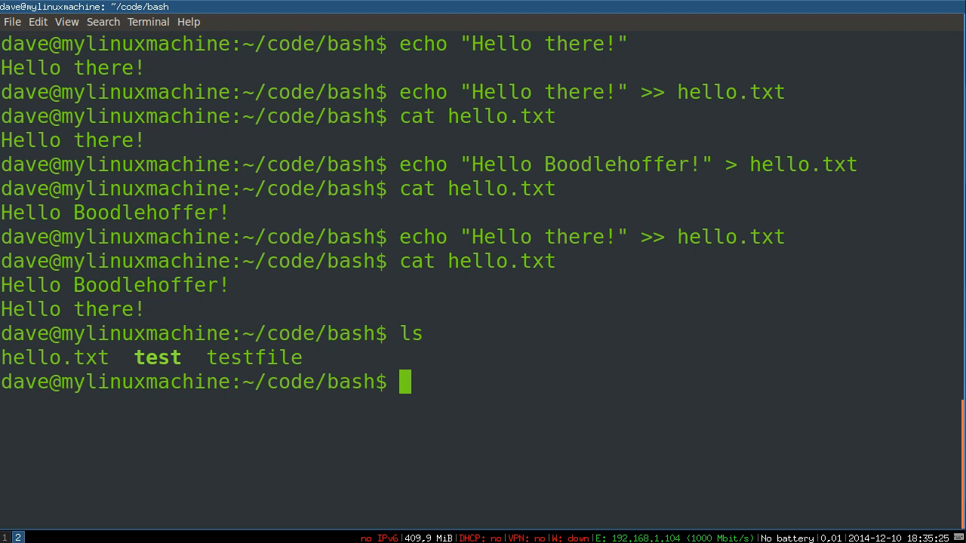
# Step: Display testfile and count its lines with wc -l < testfile, getting 11
pyautogui.write('cat testfile')
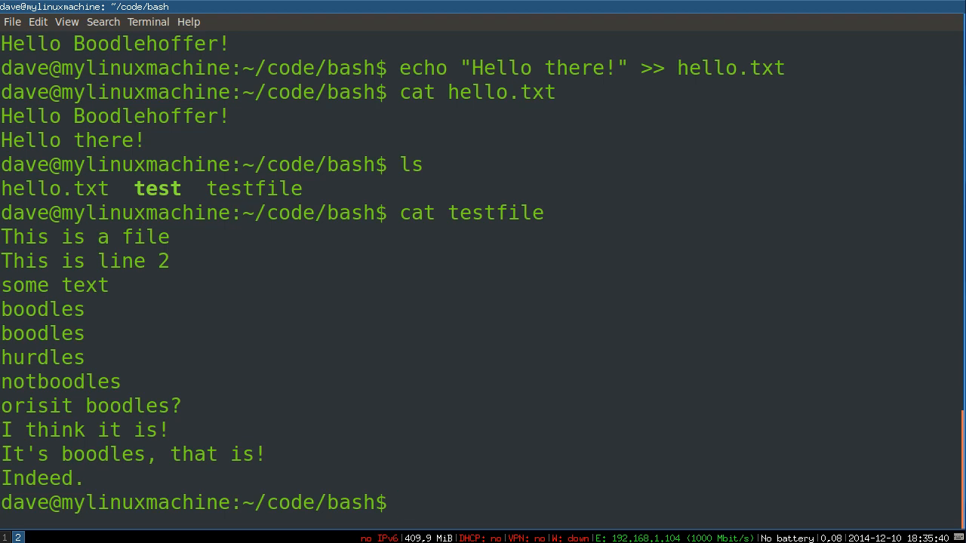
pyautogui.write('wc -l <')
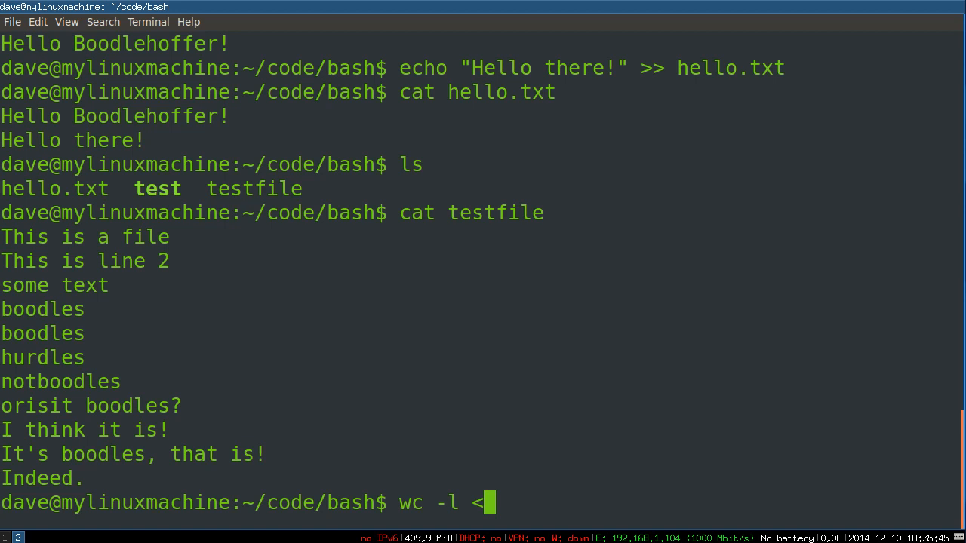
pyautogui.write('testfile')
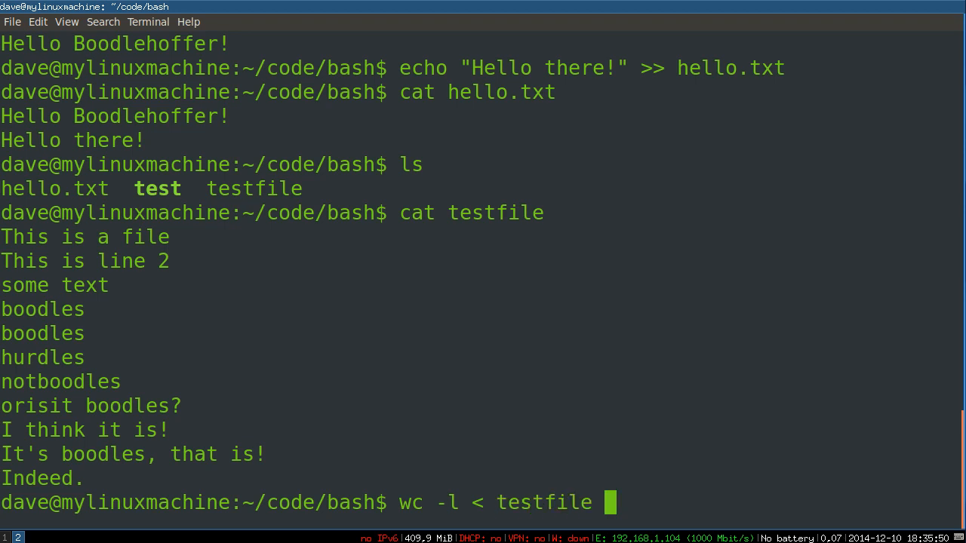
pyautogui.press('Return')
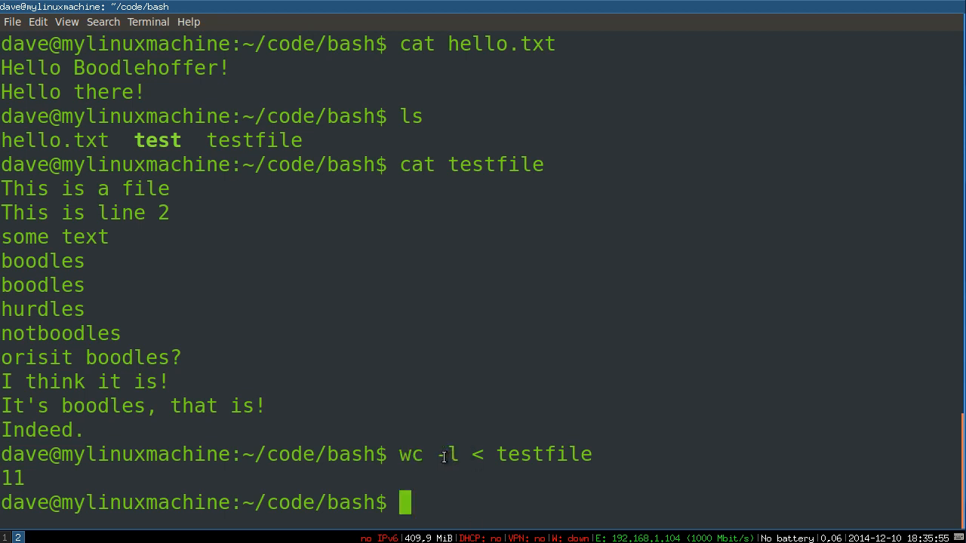
# Step: Highlight the < redirection symbol and the word testfile in the command
pyautogui.doubleClick(445, 454)
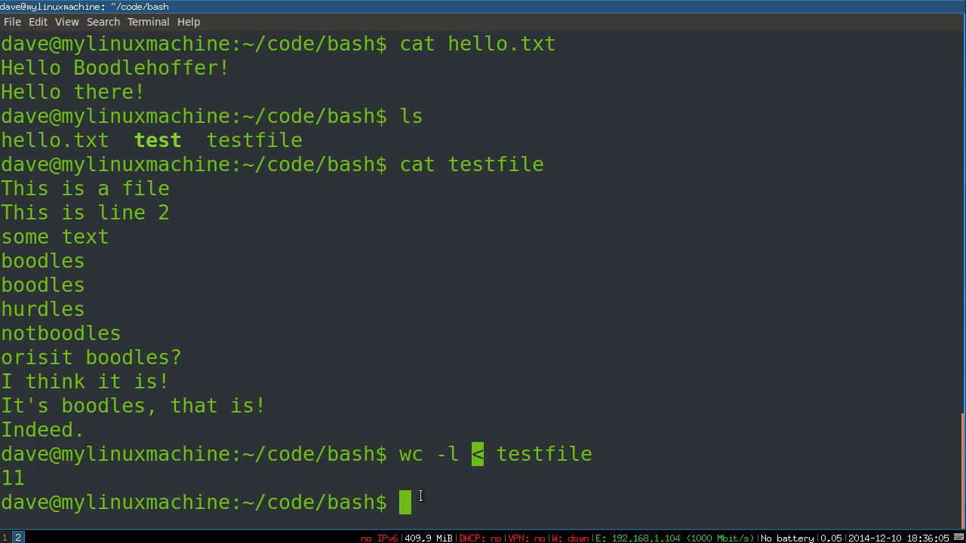
pyautogui.moveTo(466, 454)
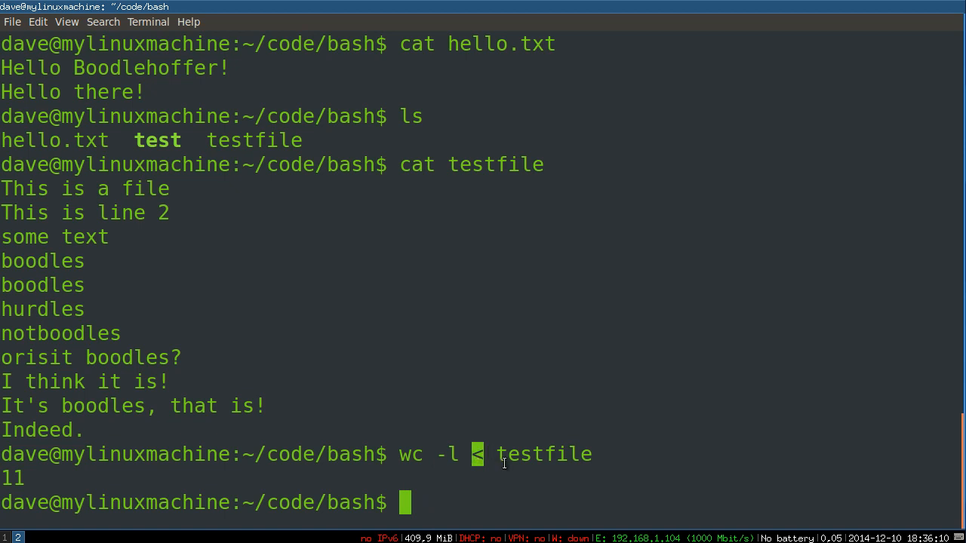
pyautogui.doubleClick(543, 454)
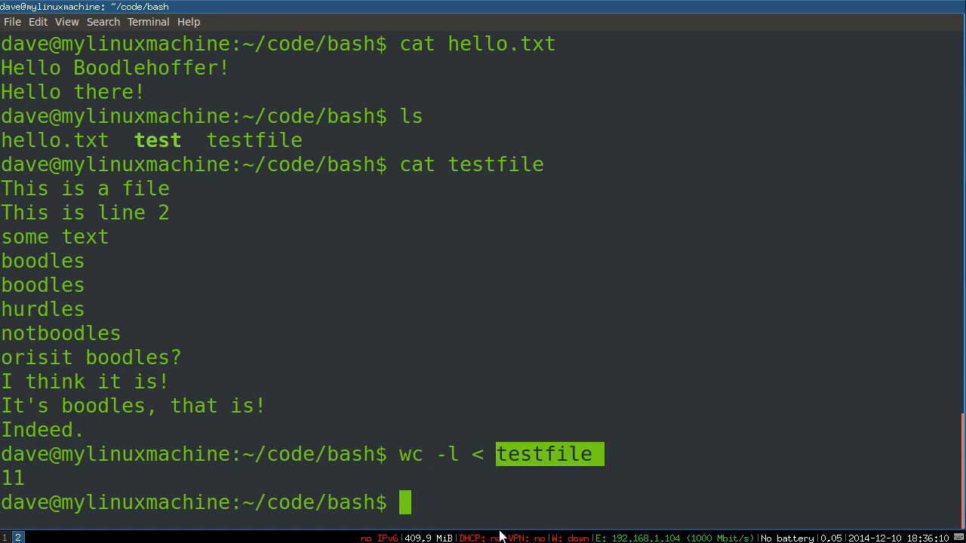
pyautogui.moveTo(486, 438)
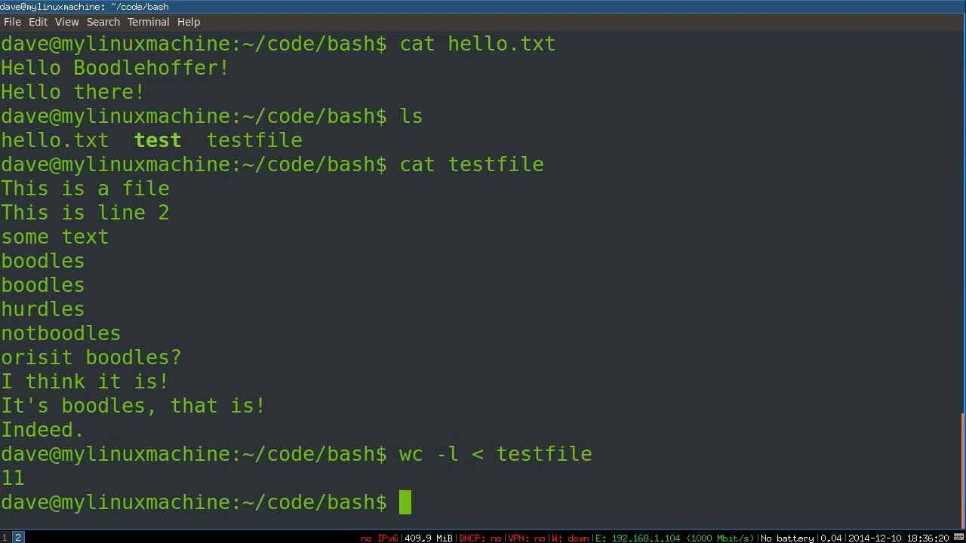
pyautogui.moveTo(489, 486)
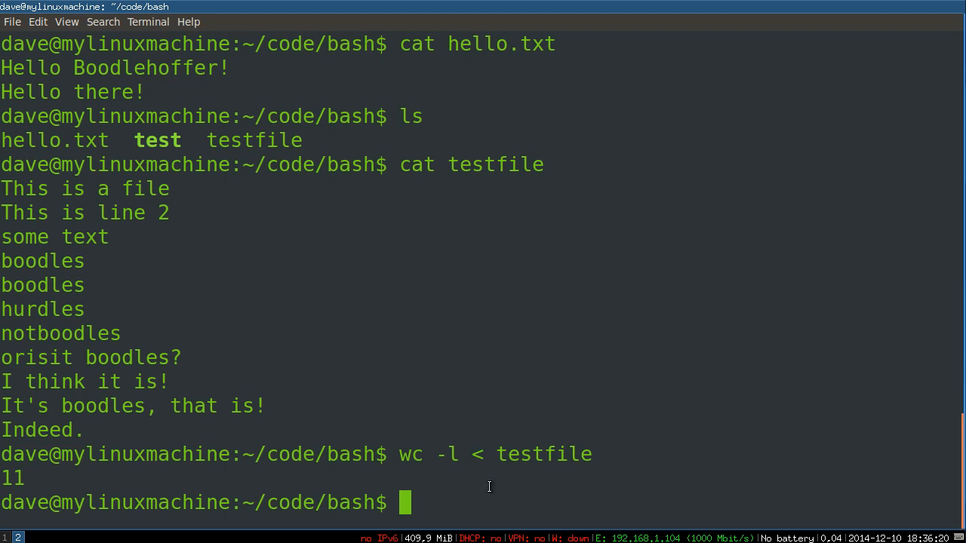
pyautogui.doubleClick(544, 454)
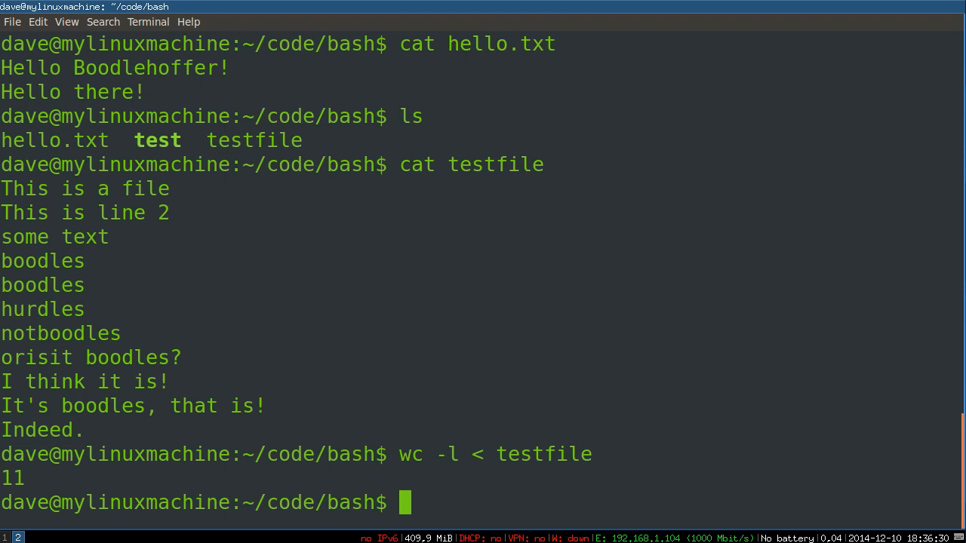
pyautogui.write('cat')
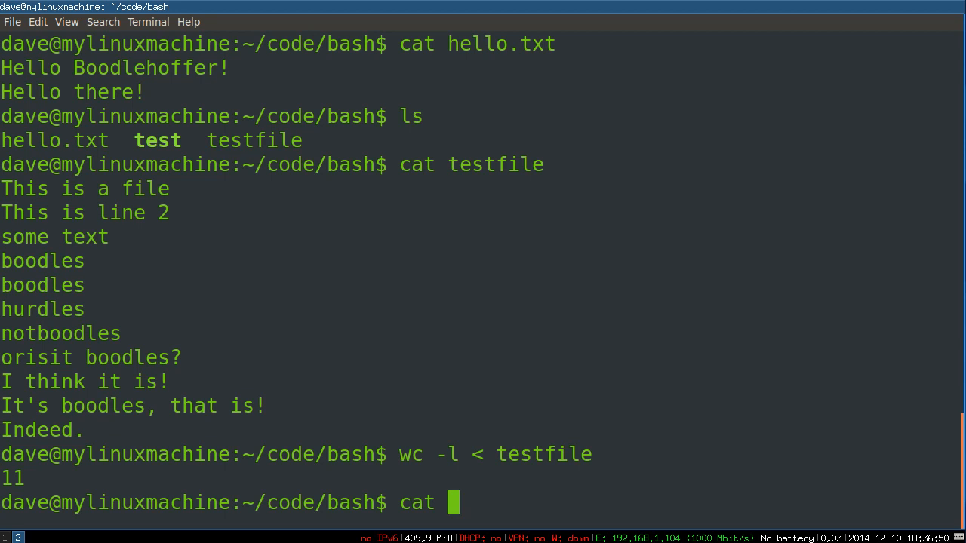
# Step: Run cat testfile | wc -l, which reports 11 lines
pyautogui.write('testfile')
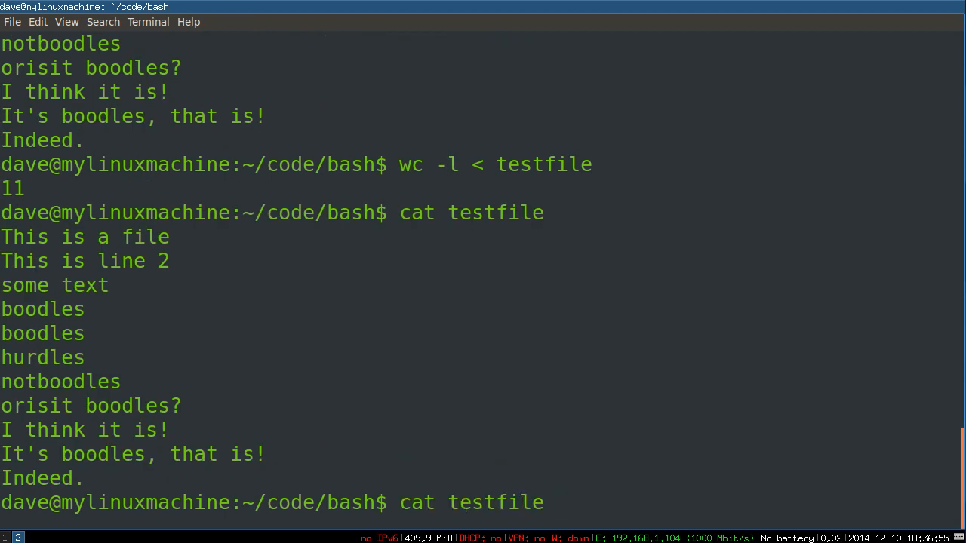
pyautogui.write('|')
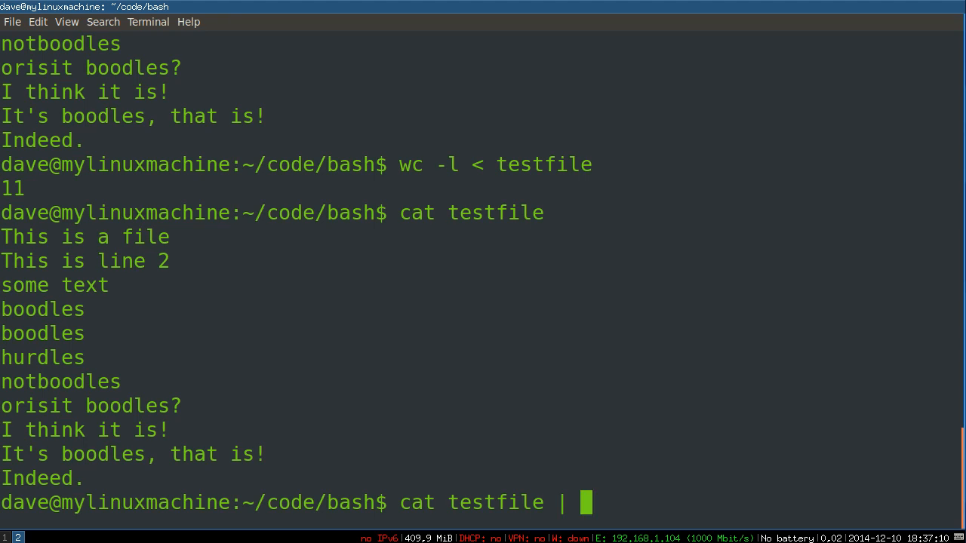
pyautogui.moveTo(429, 480)
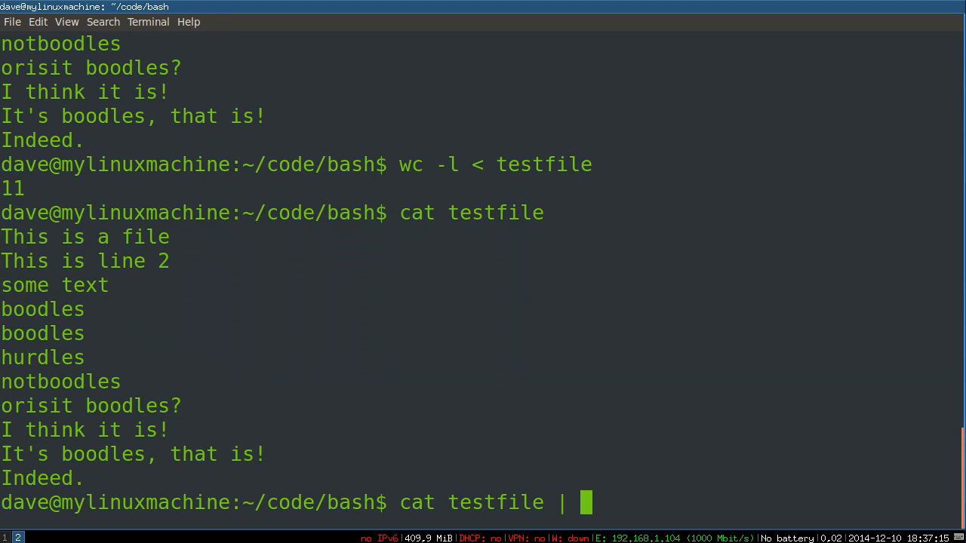
pyautogui.write('wc -l')
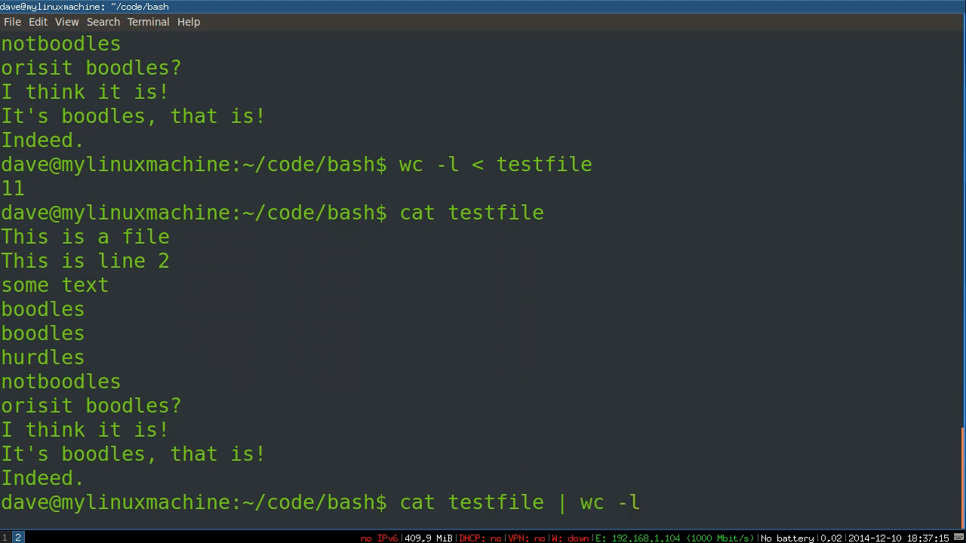
pyautogui.press('Return')
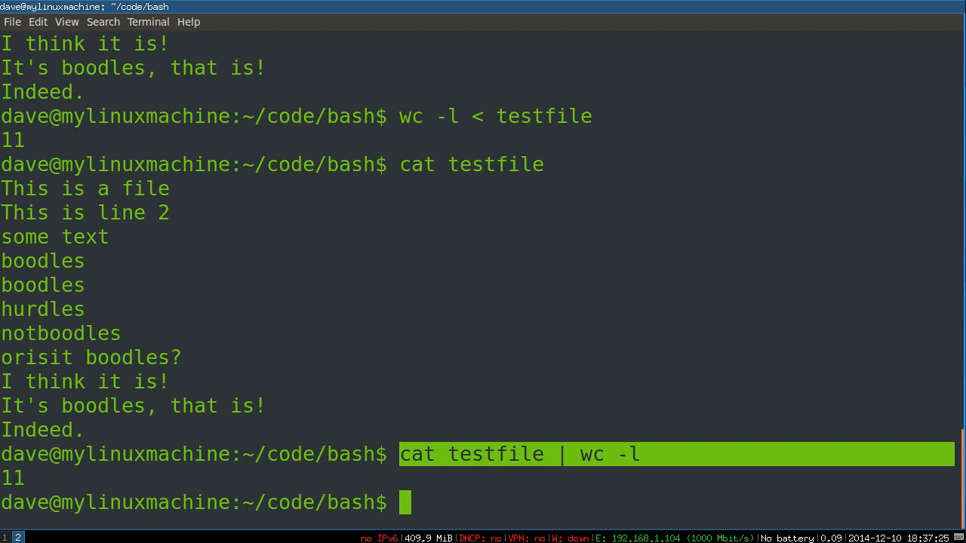
pyautogui.moveTo(530, 373)
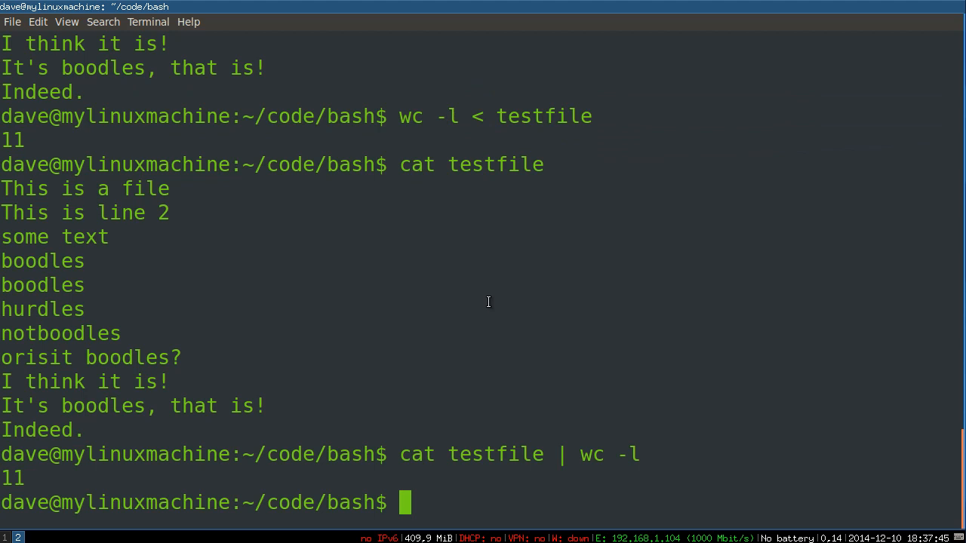
pyautogui.moveTo(429, 492)
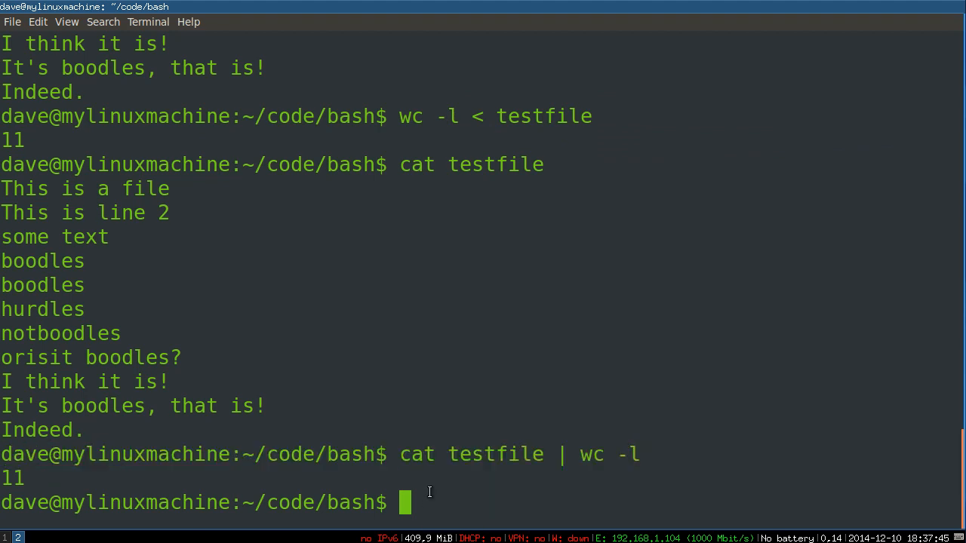
pyautogui.doubleClick(469, 454)
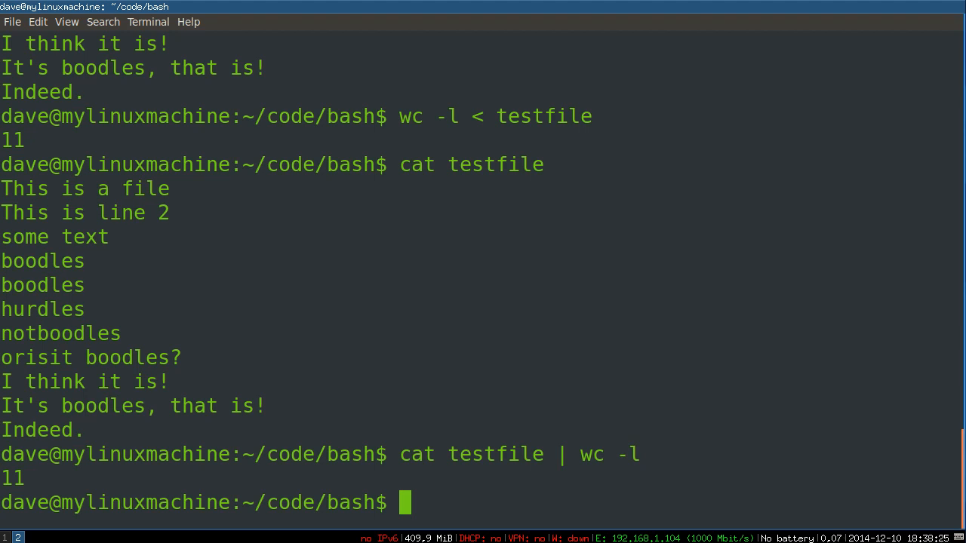
# Step: Rerun the pipeline wrapped in parentheses as a subshell, printing 11
pyautogui.press('Up')
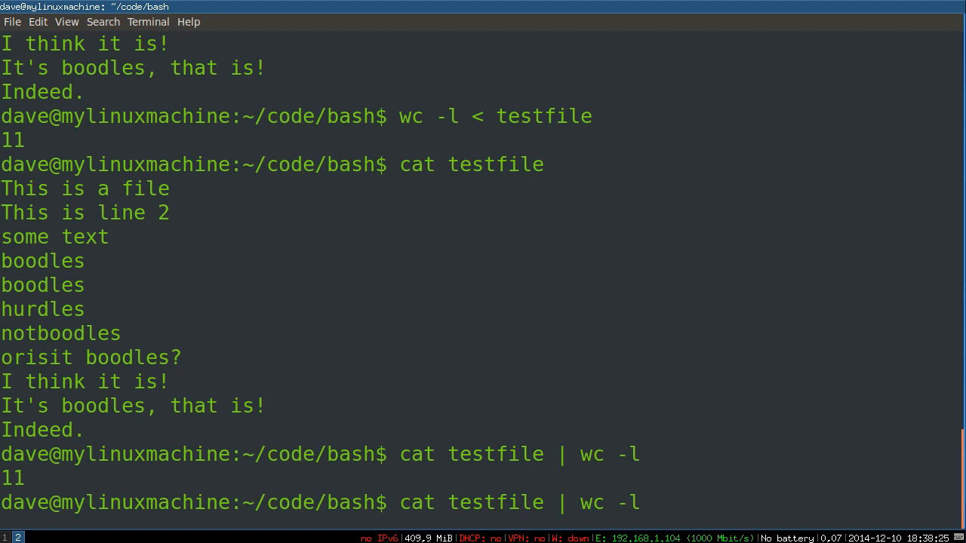
pyautogui.write('(')
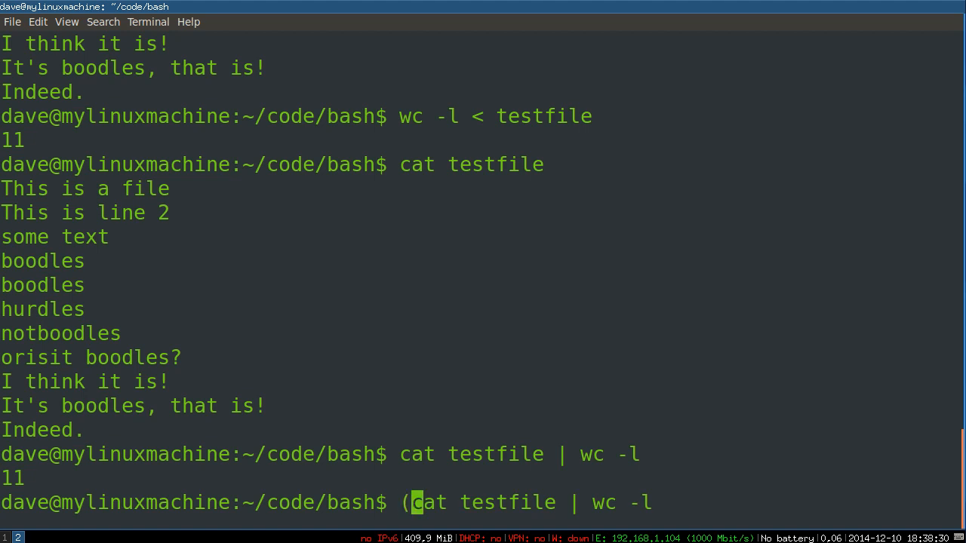
pyautogui.write(')')
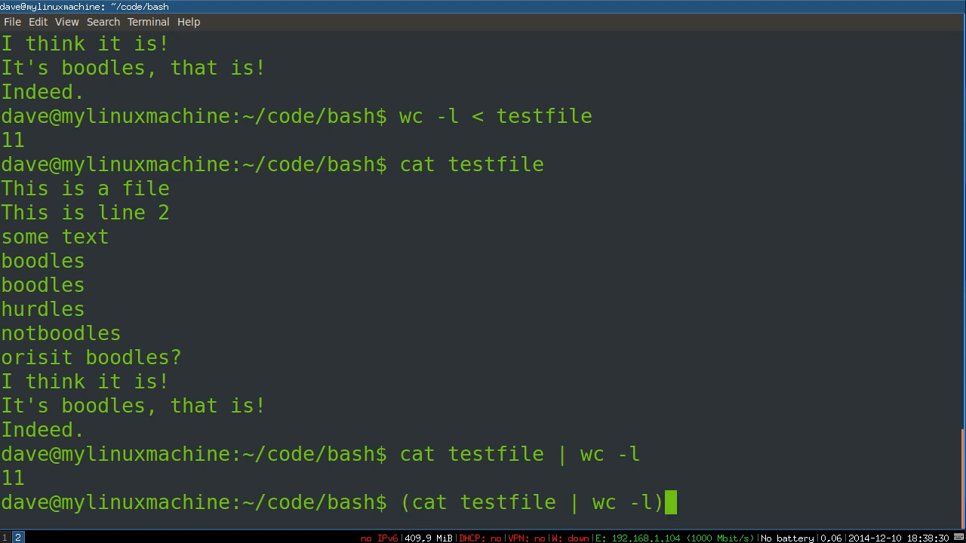
pyautogui.press('Return')
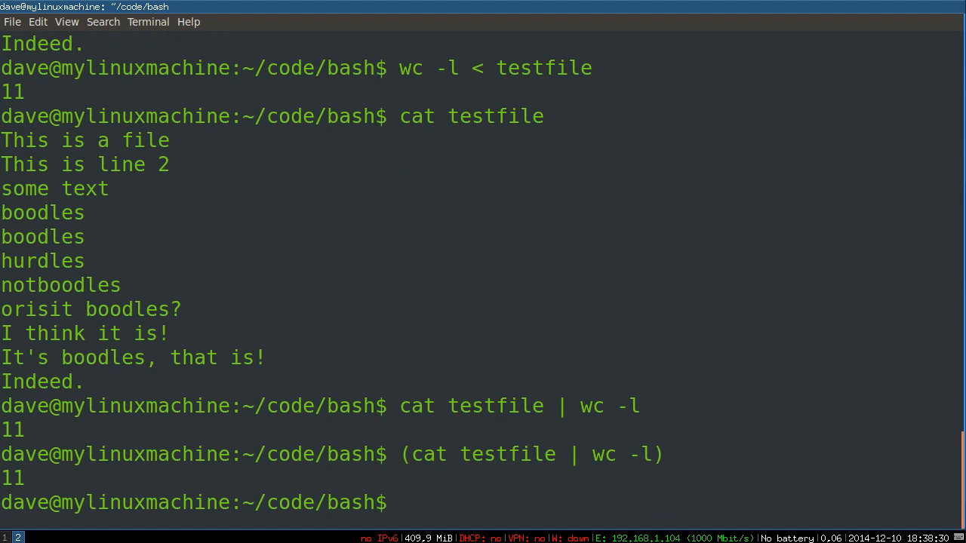
# Step: Chain && echo "Done!" after the grouped count, printing 11 then Done!
pyautogui.write('(cat testfile | wc -l)')
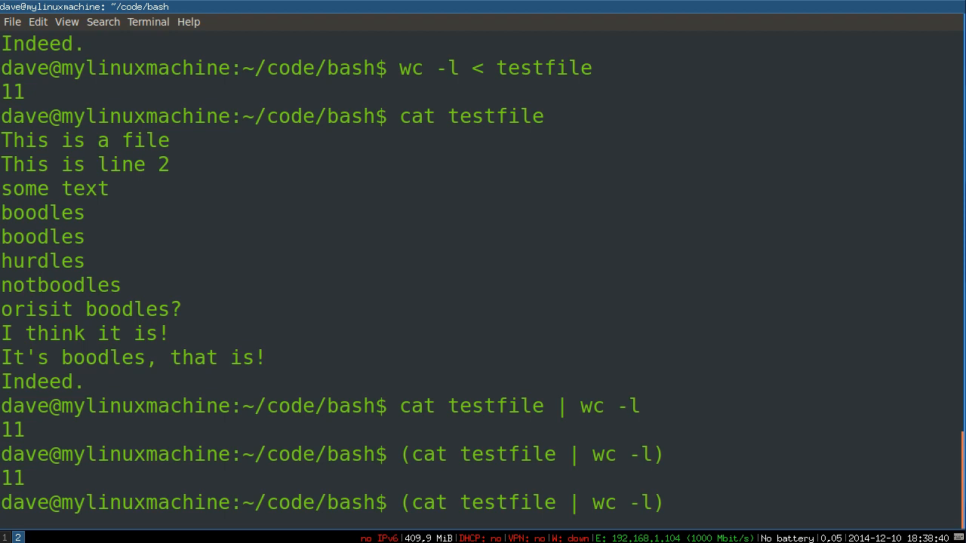
pyautogui.write('&&')
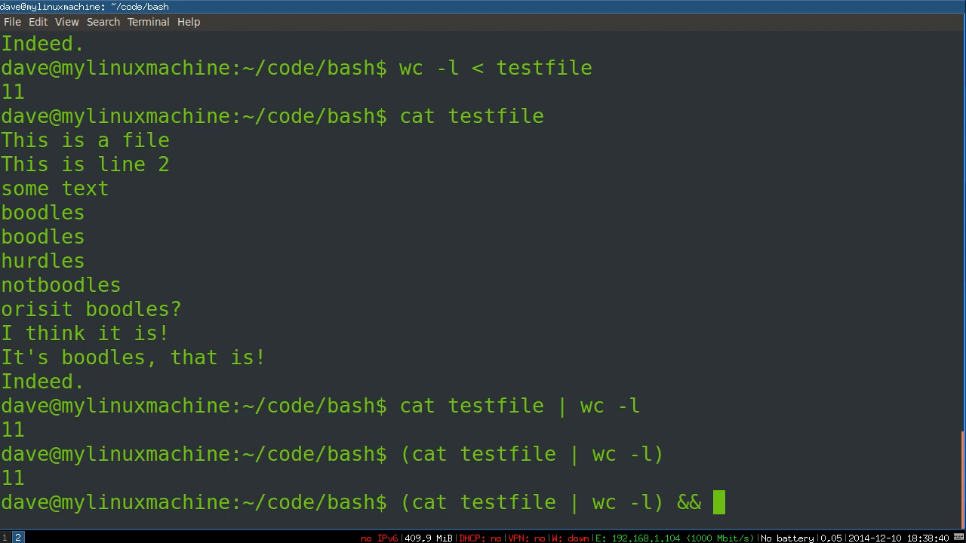
pyautogui.write('e')
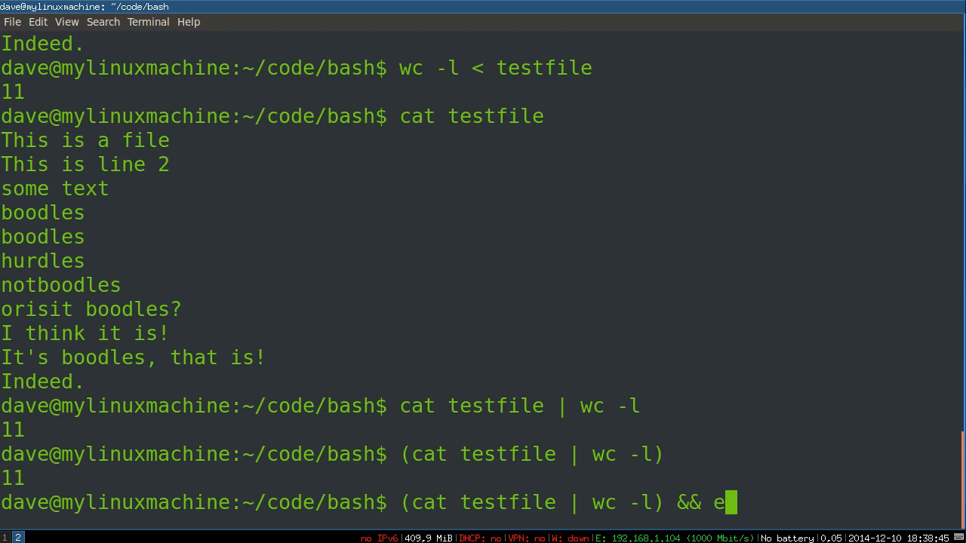
pyautogui.write('cho "Done!"')
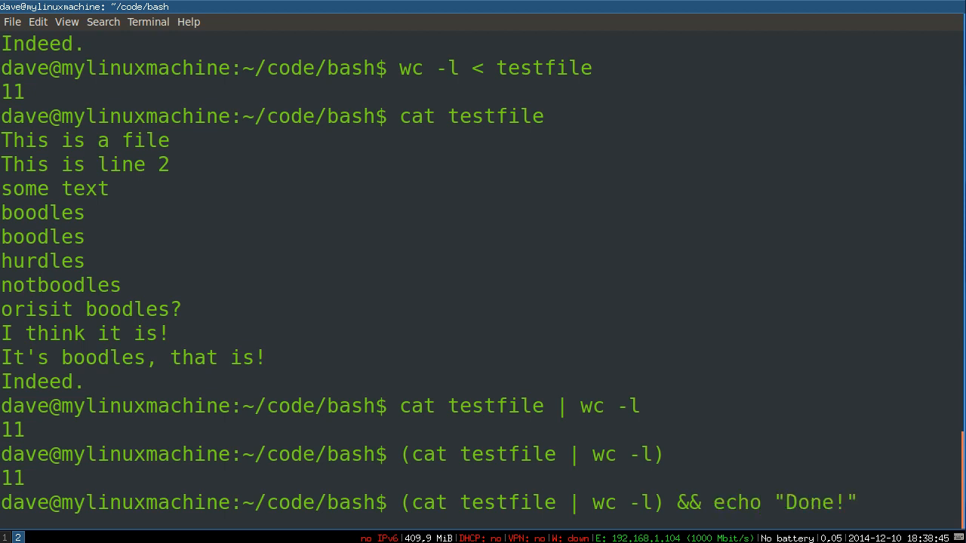
pyautogui.press('Return')
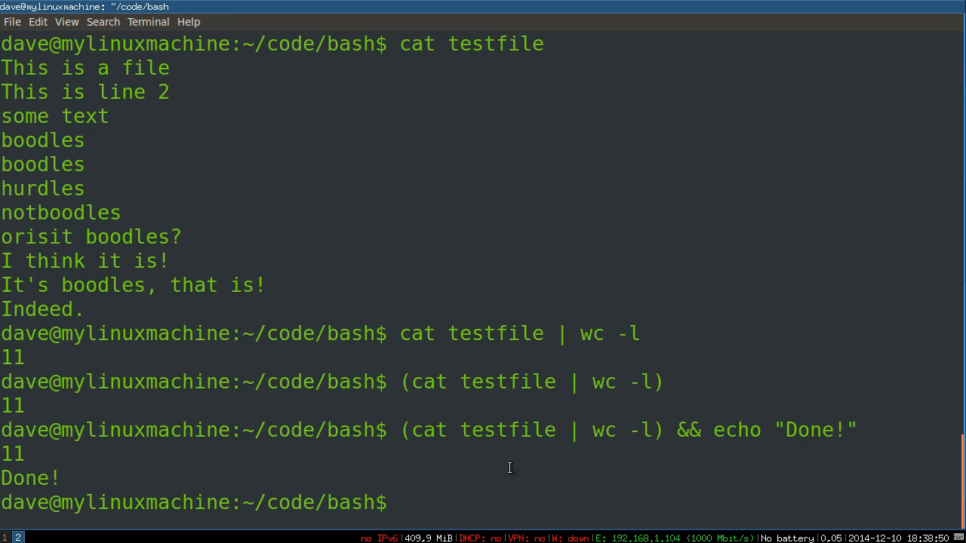
pyautogui.moveTo(400, 430); pyautogui.dragTo(675, 430)
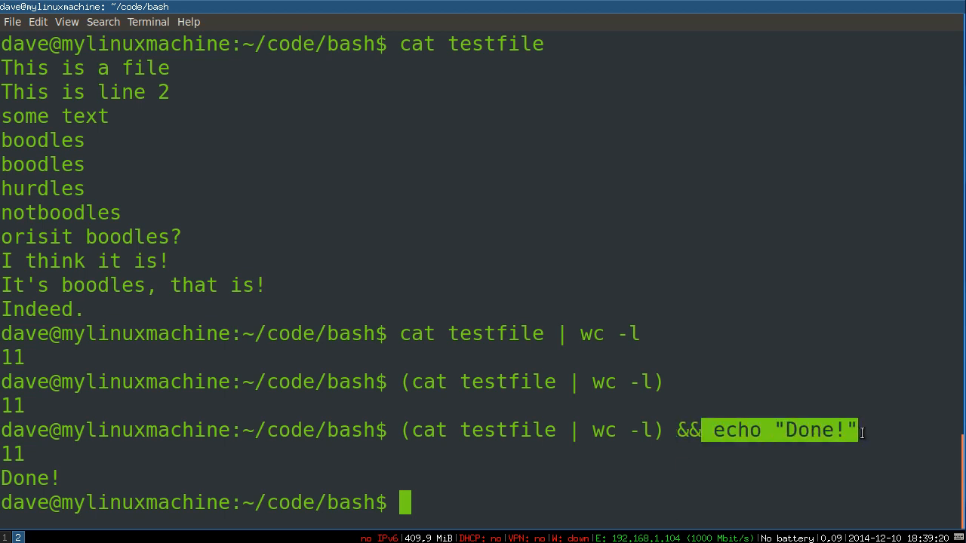
pyautogui.moveTo(673, 500)
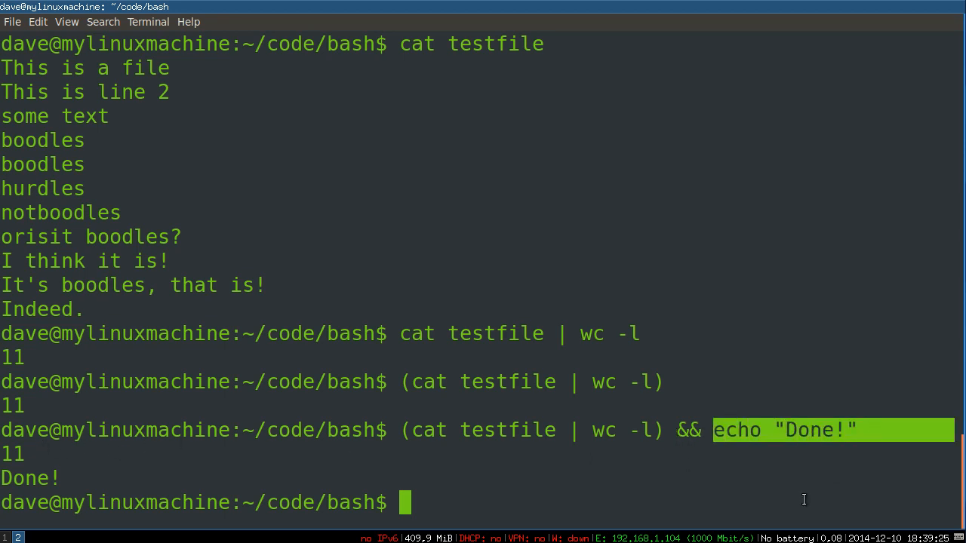
pyautogui.moveTo(681, 473)
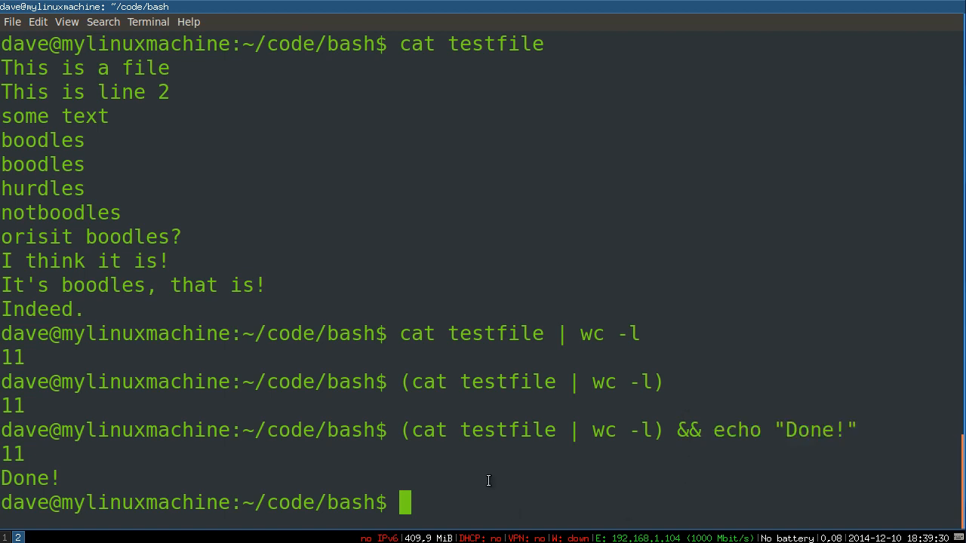
# Step: Run ls ljhsdfjkhsdk && echo "success!", showing only the ls error
pyautogui.write('l')
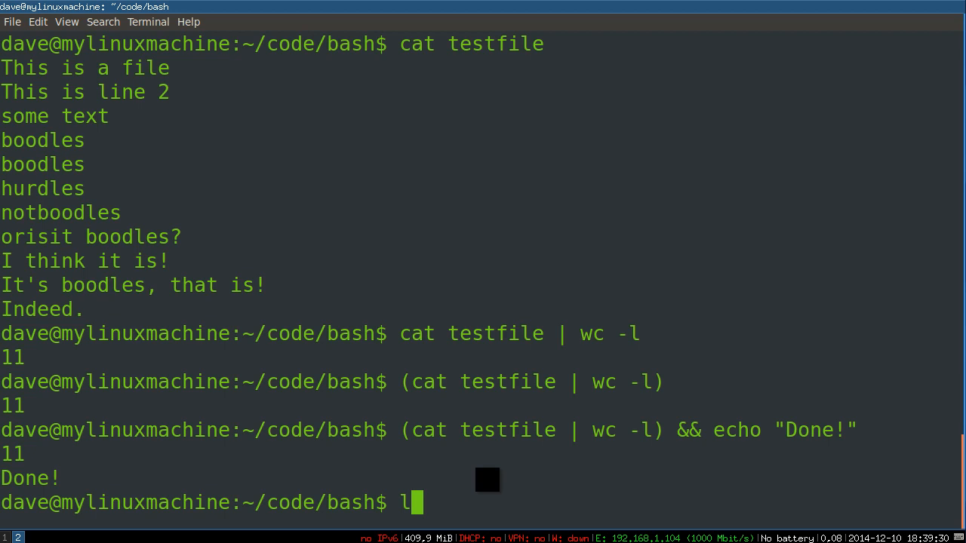
pyautogui.write('s ljhsdfjkhsdk')
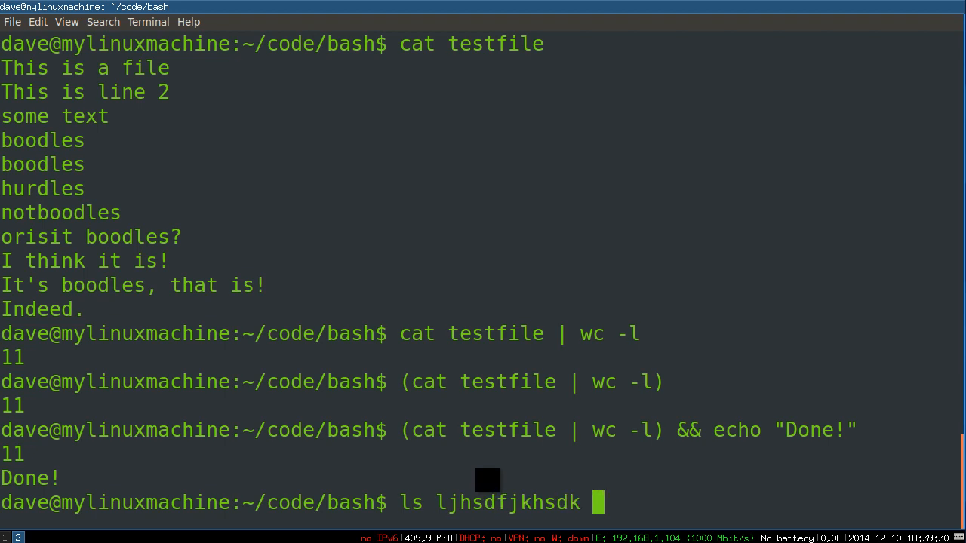
pyautogui.write('&& "')
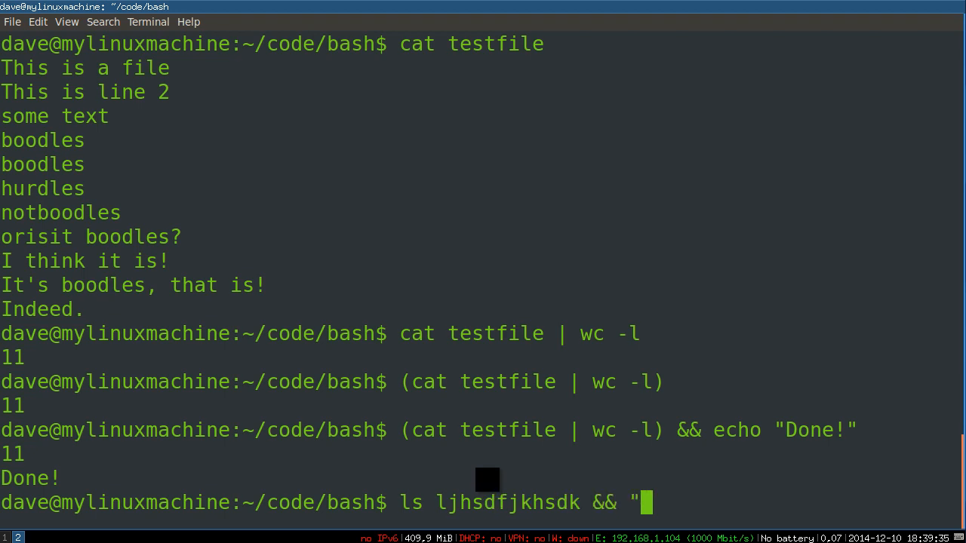
pyautogui.write('echo')
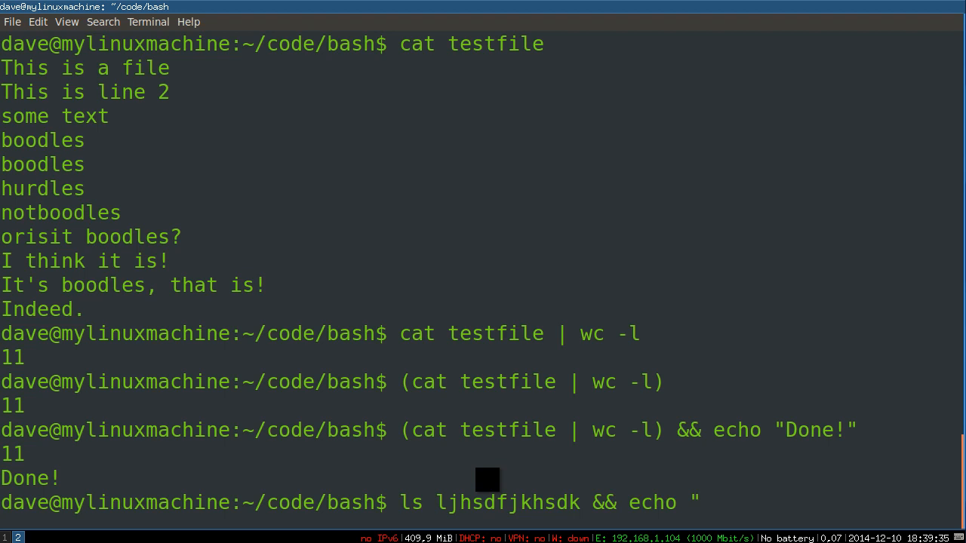
pyautogui.write('success!')
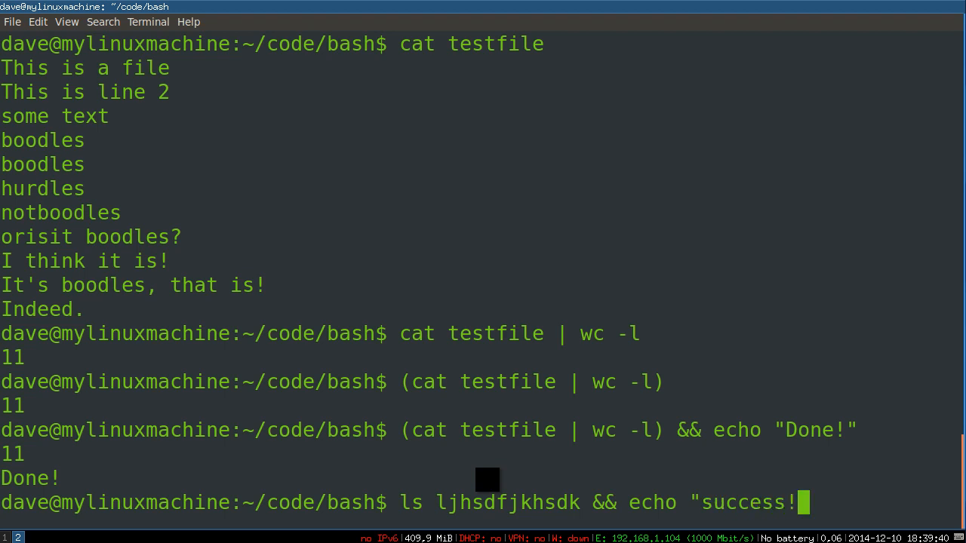
pyautogui.press('Return')
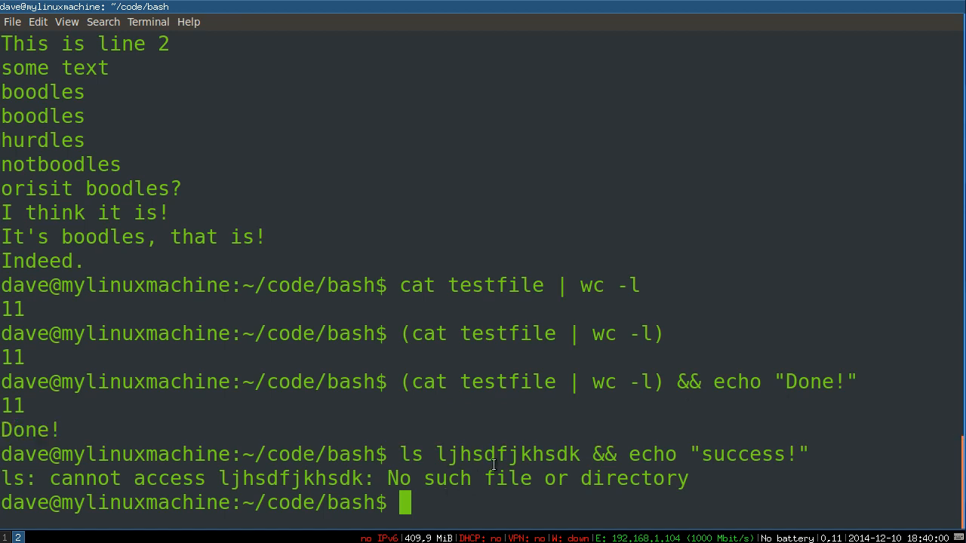
pyautogui.moveTo(417, 455)
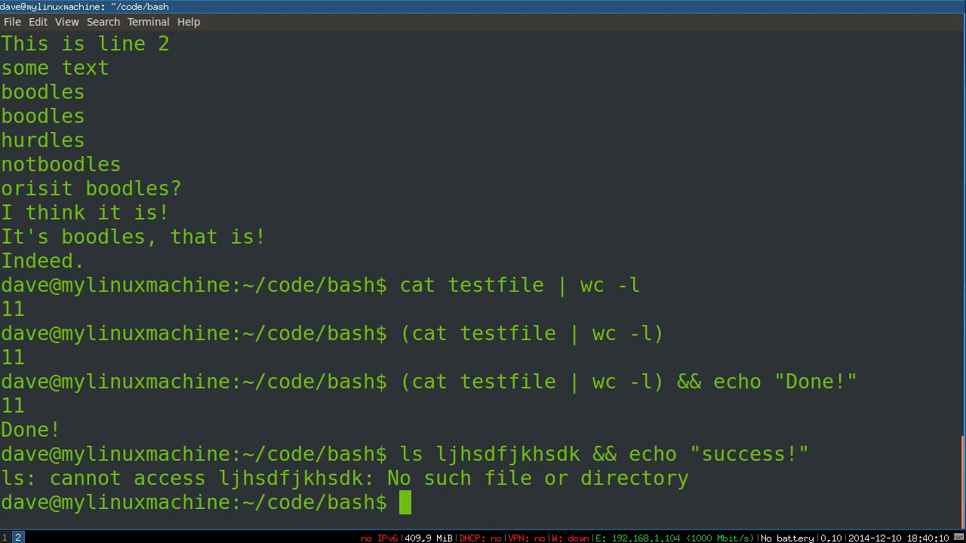
# Step: Swap && for || and rerun, so "success!" prints after the ls error
pyautogui.press('Up')
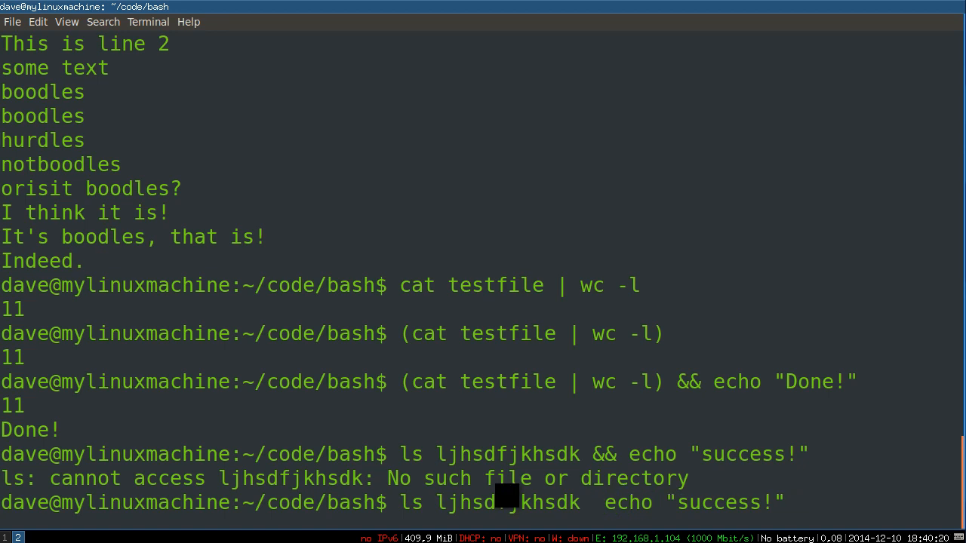
pyautogui.write('||')
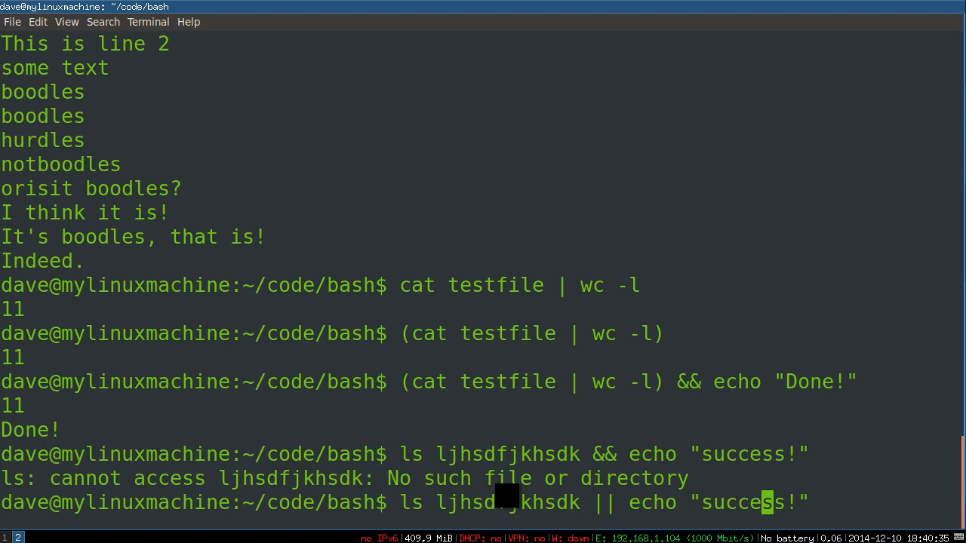
pyautogui.press('Return')
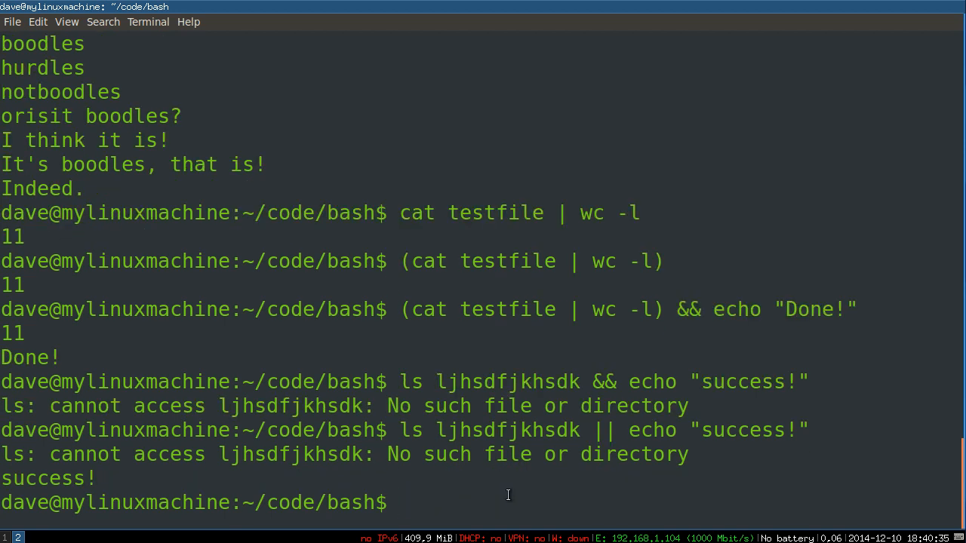
pyautogui.moveTo(390, 407)
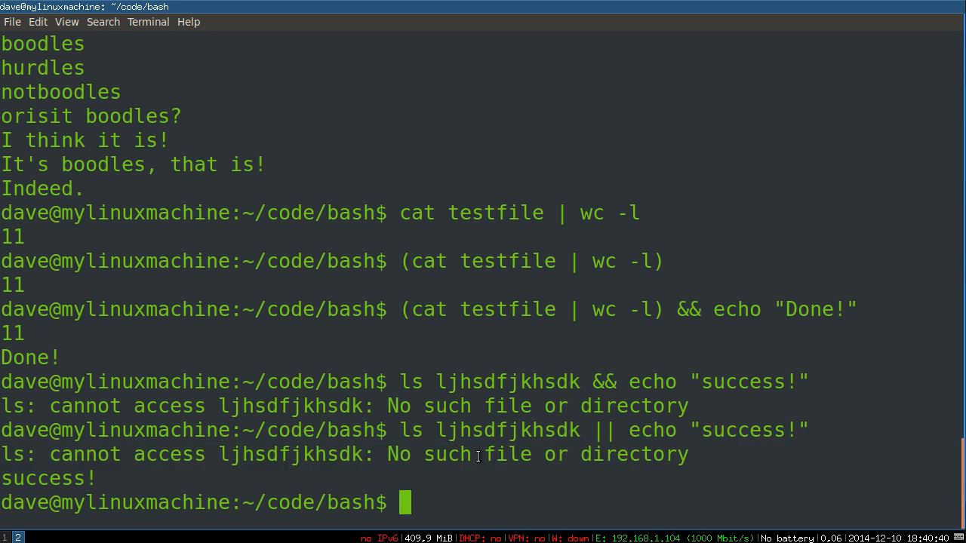
pyautogui.doubleClick(489, 430)
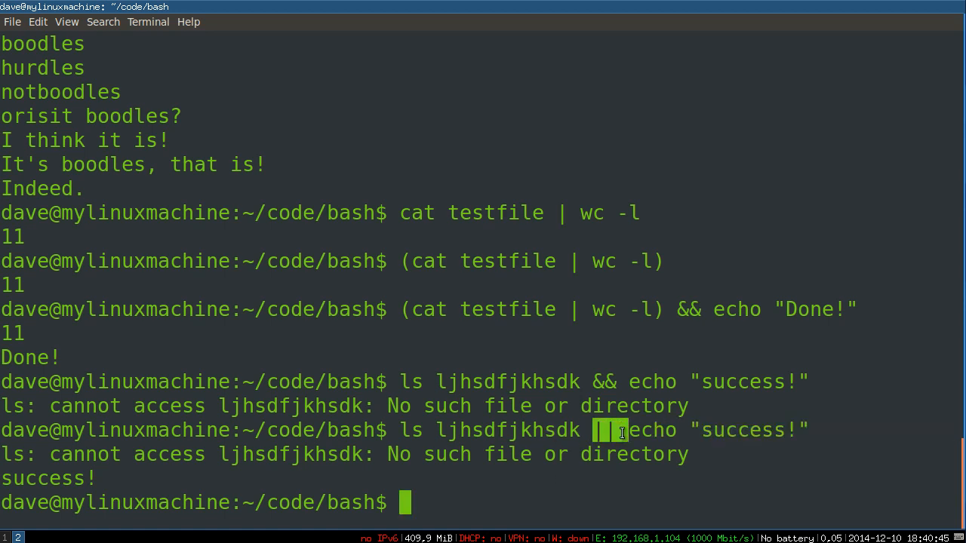
pyautogui.moveTo(405, 426)
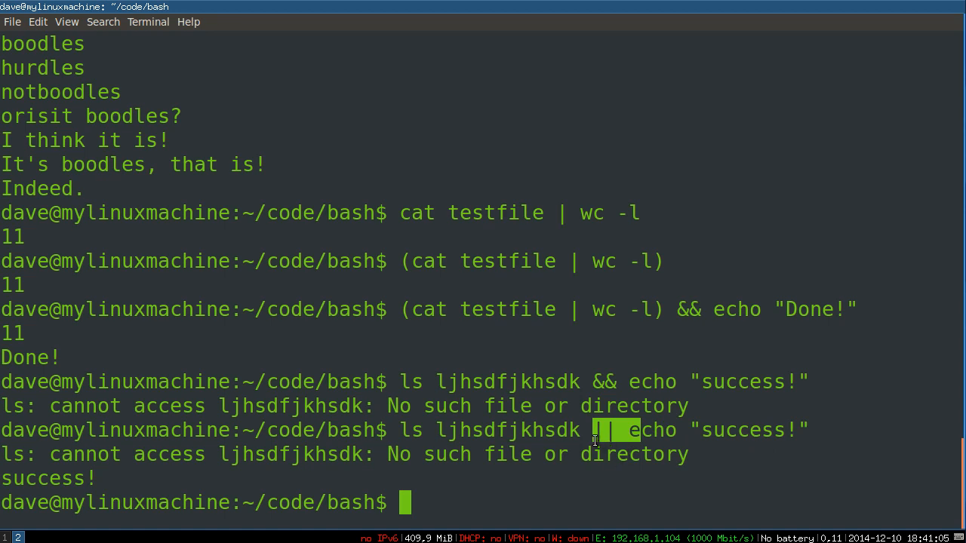
pyautogui.moveTo(598, 347)
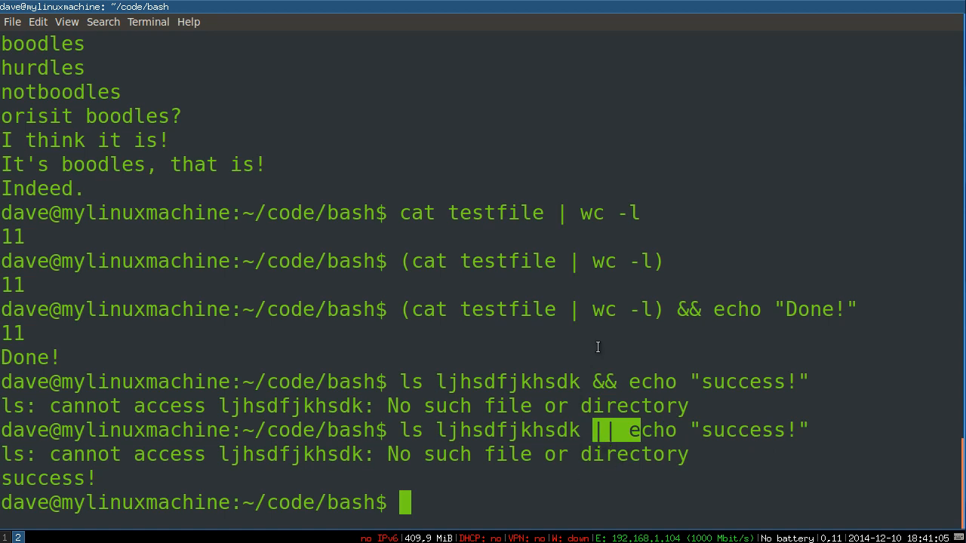
pyautogui.moveTo(592, 355)
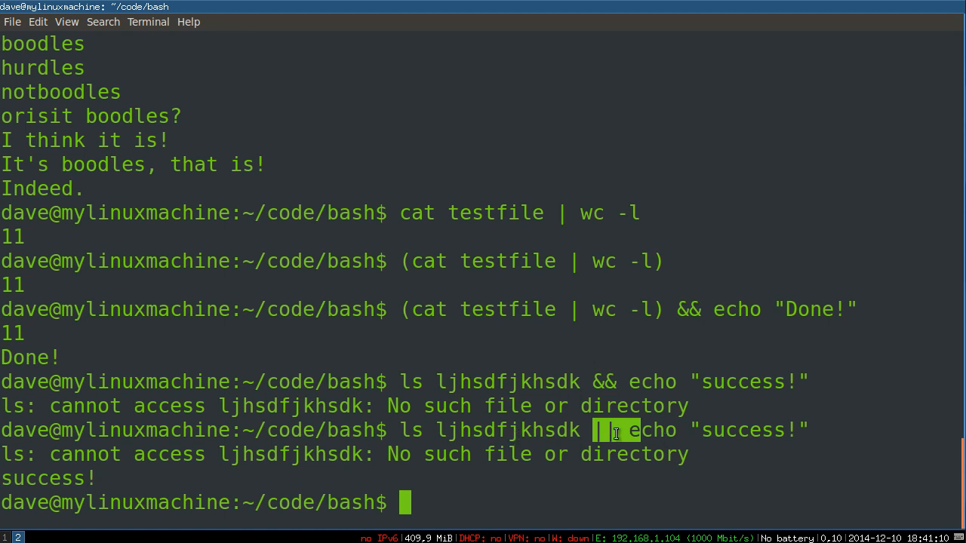
pyautogui.moveTo(516, 368)
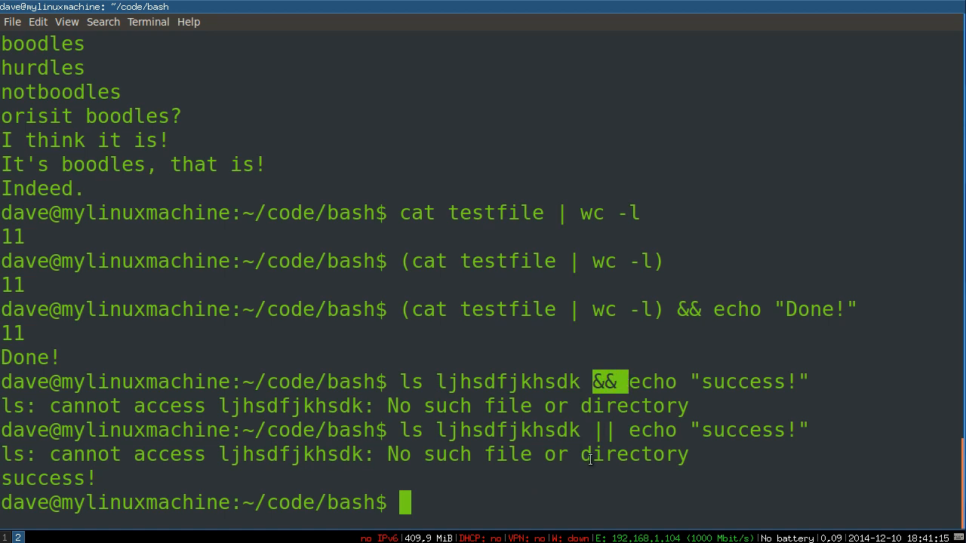
pyautogui.moveTo(519, 495)
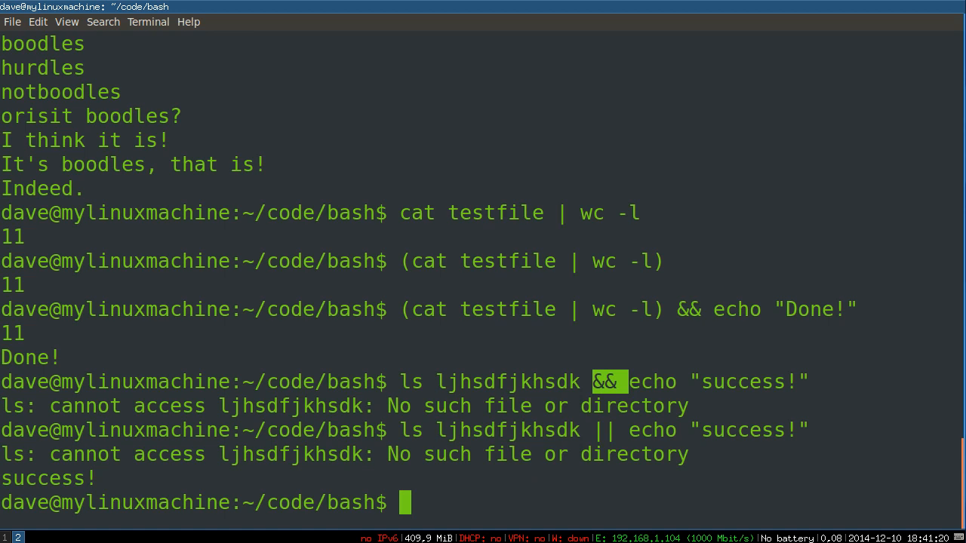
pyautogui.moveTo(398, 377)
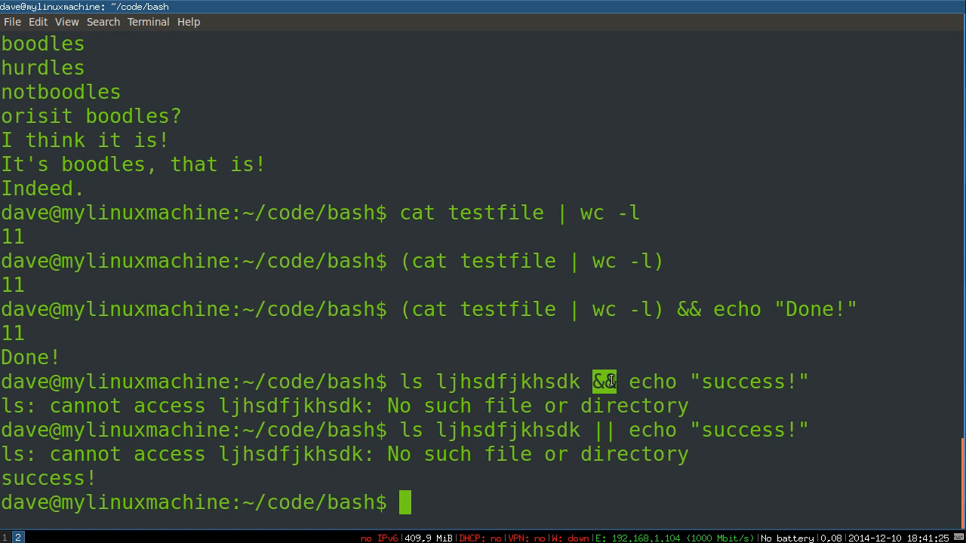
pyautogui.moveTo(406, 400)
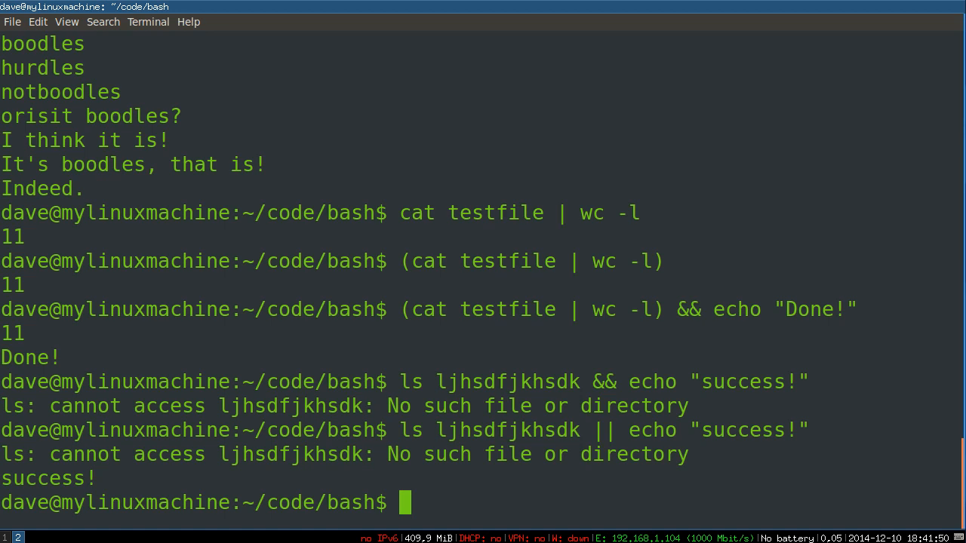
pyautogui.moveTo(383, 186)
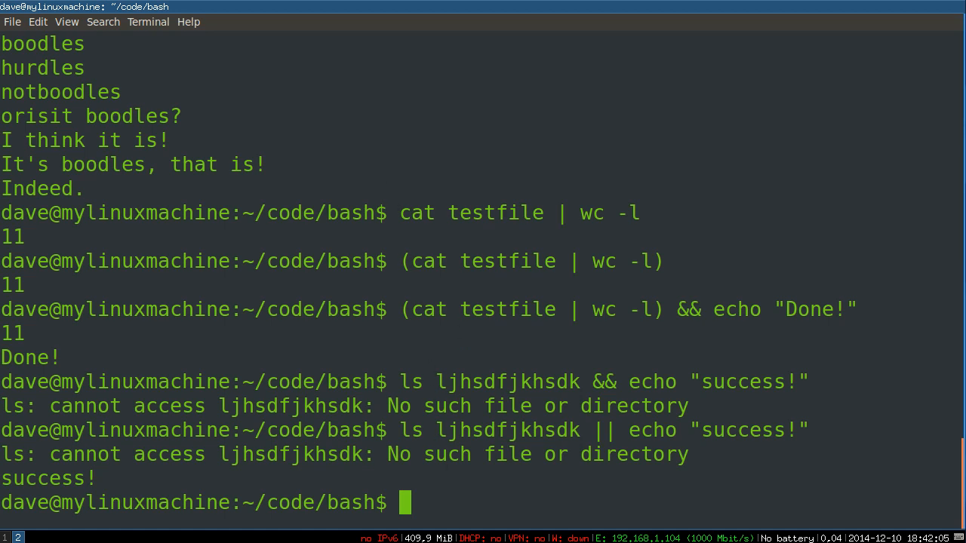
# Step: Type somecommand 2> error_log at the prompt without running it
pyautogui.write('2')
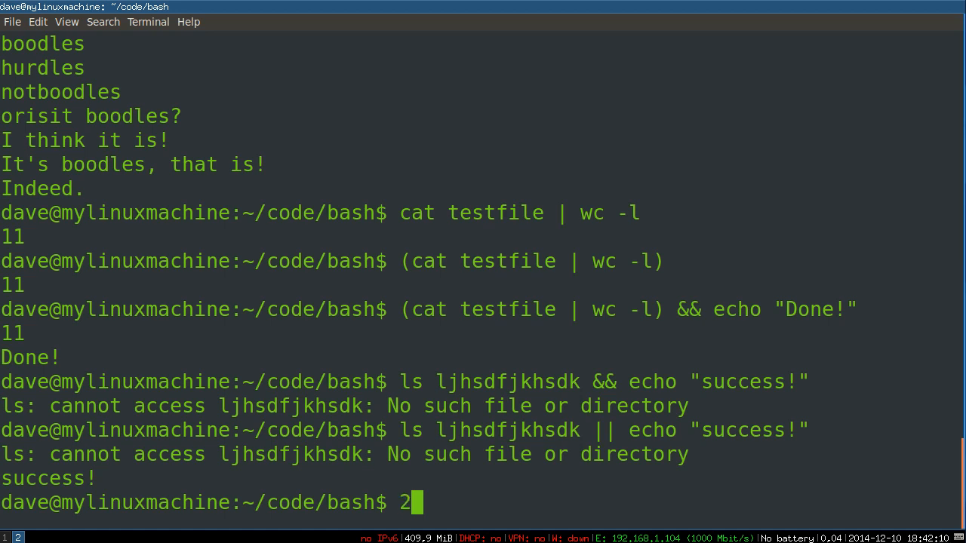
pyautogui.write('>')
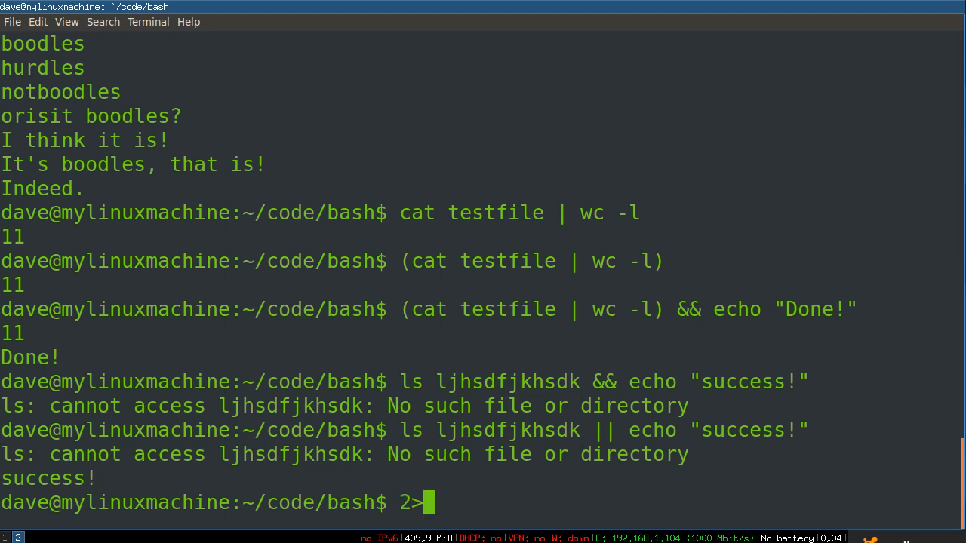
pyautogui.write('somecommand')
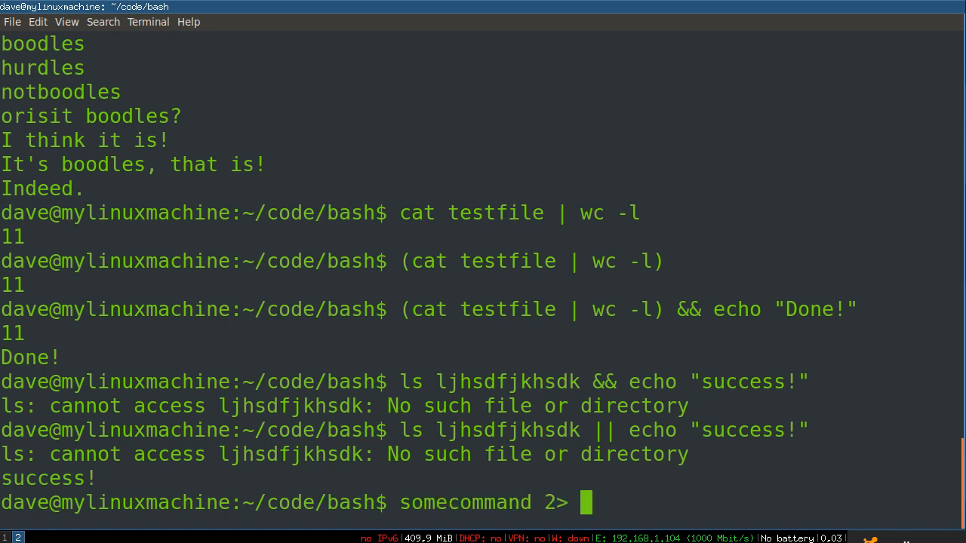
pyautogui.write('error_log')
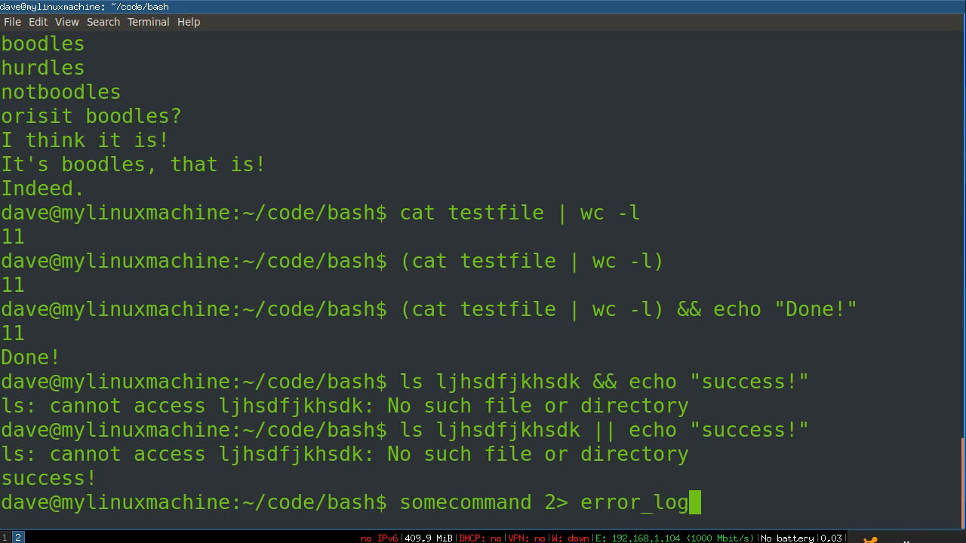
# Step: Vary the file descriptor before > between 0, 1 and 2
pyautogui.press('BackSpace')
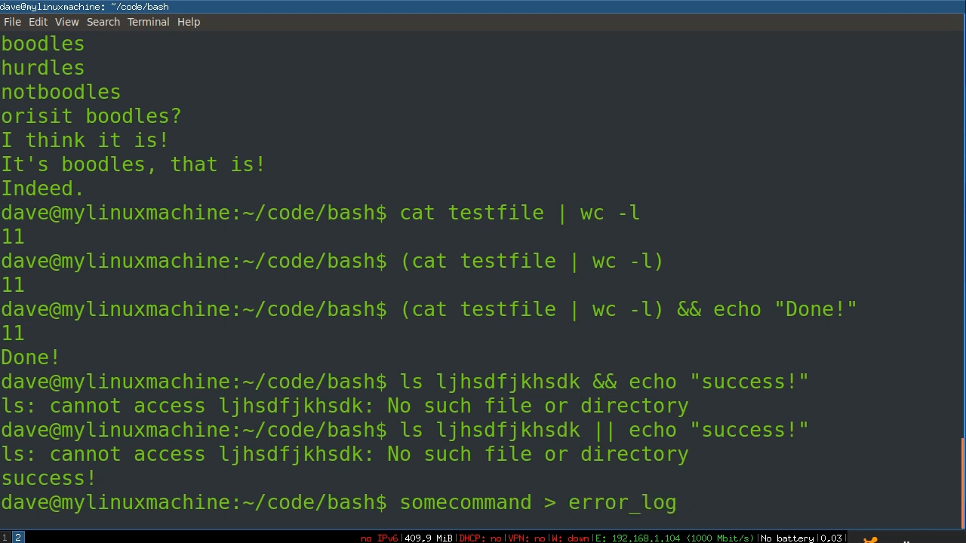
pyautogui.write('&')
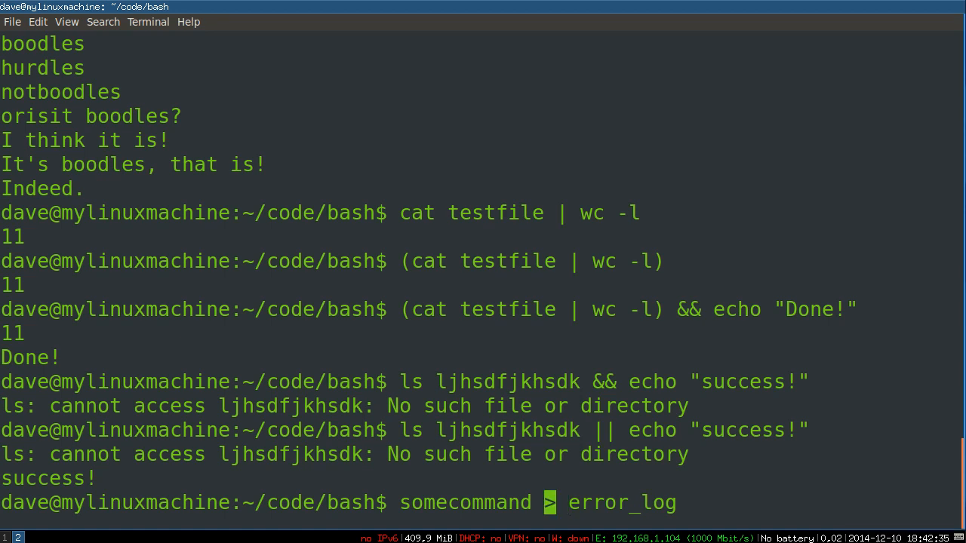
pyautogui.write('0')
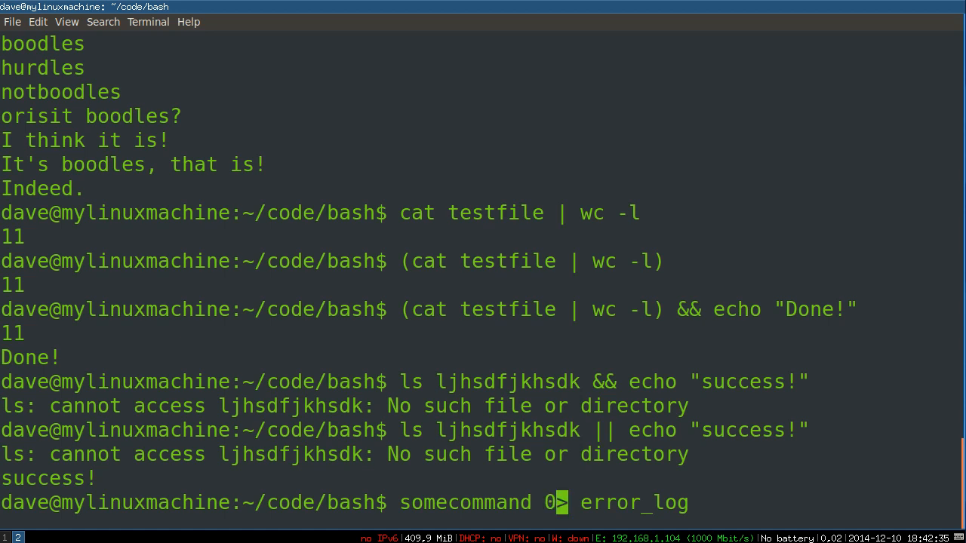
pyautogui.press('BackSpace')
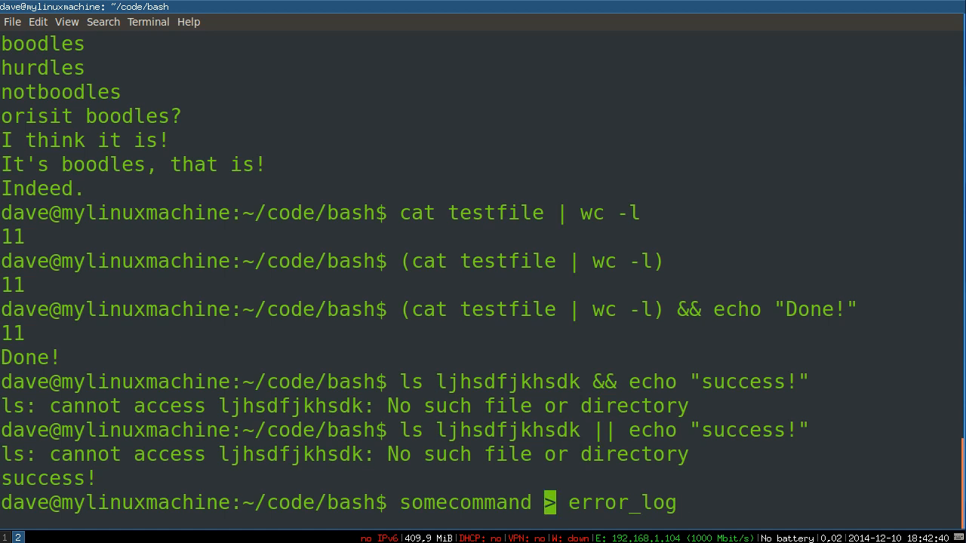
pyautogui.write('1')
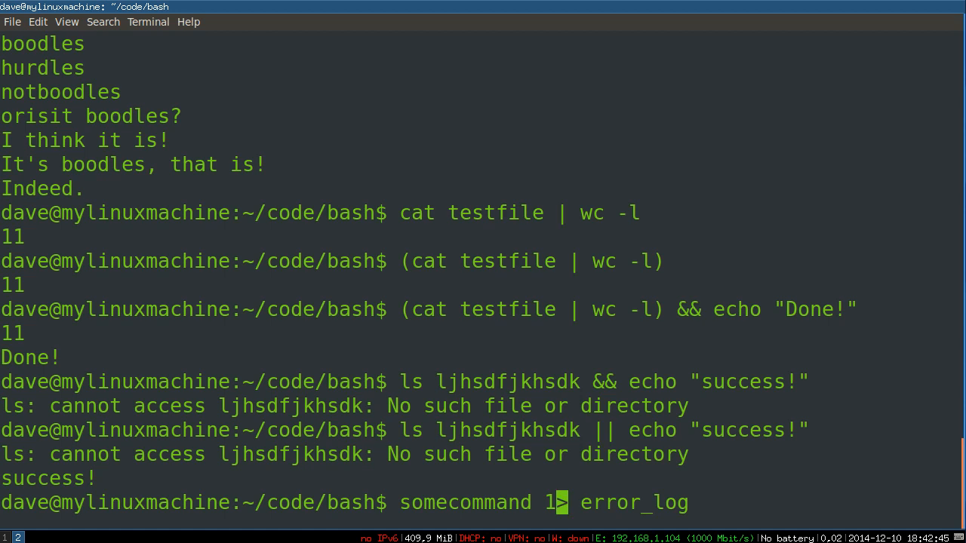
pyautogui.write('2')
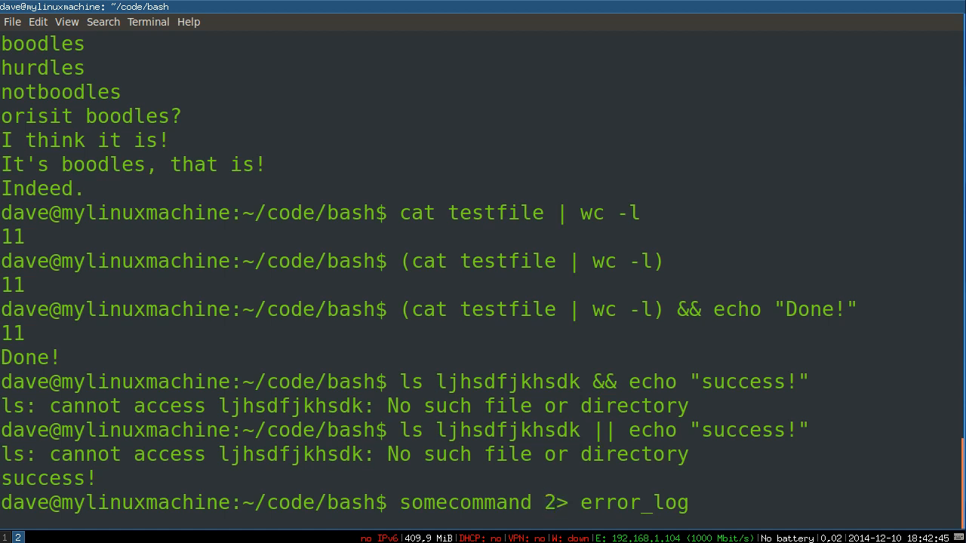